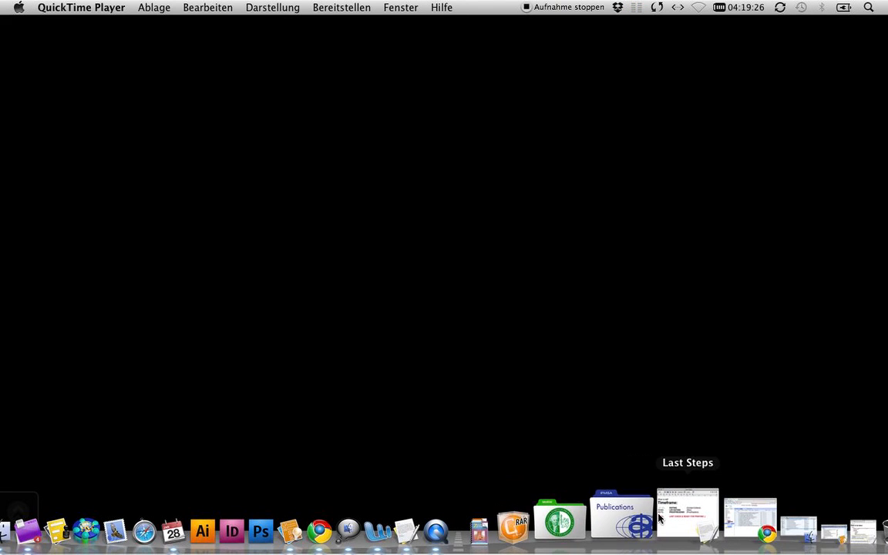
Step: Bring the Last Steps notes window with the editing and printing timeframe forward
left_click(688, 515)
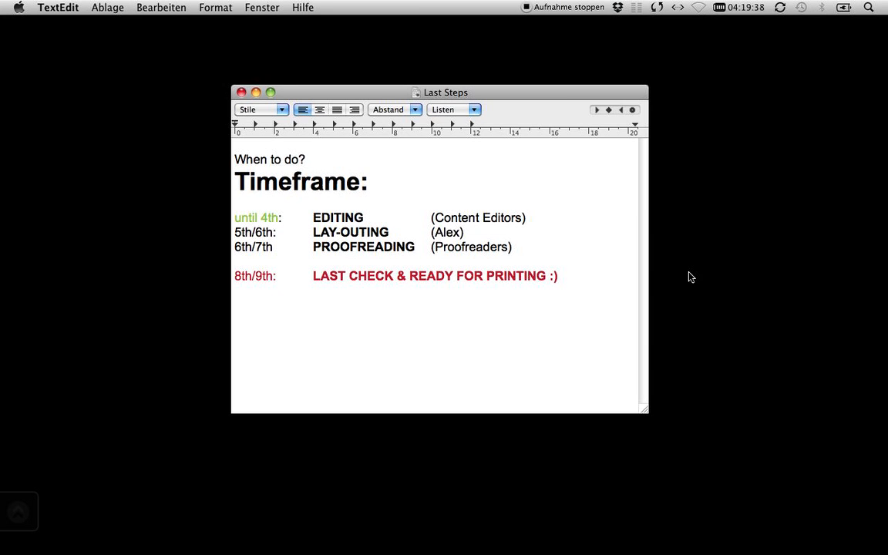
left_click(299, 159)
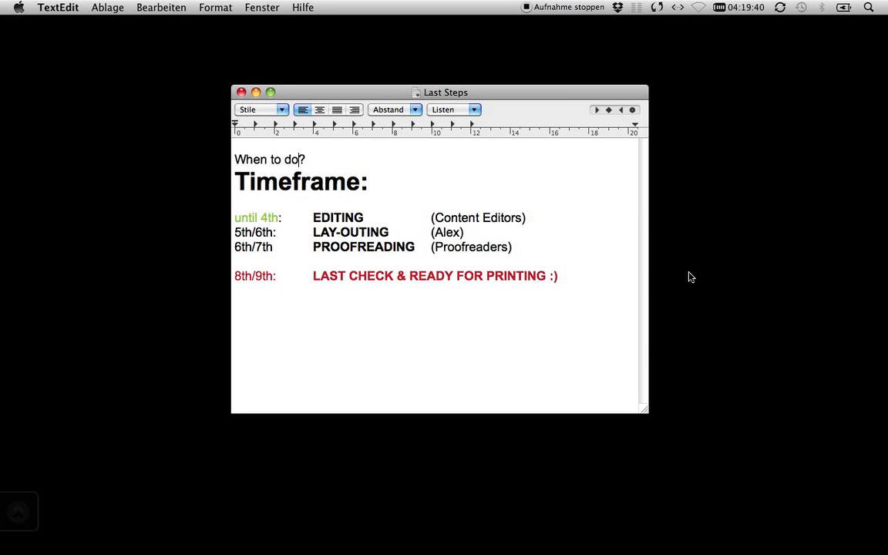
mouse_move(318, 176)
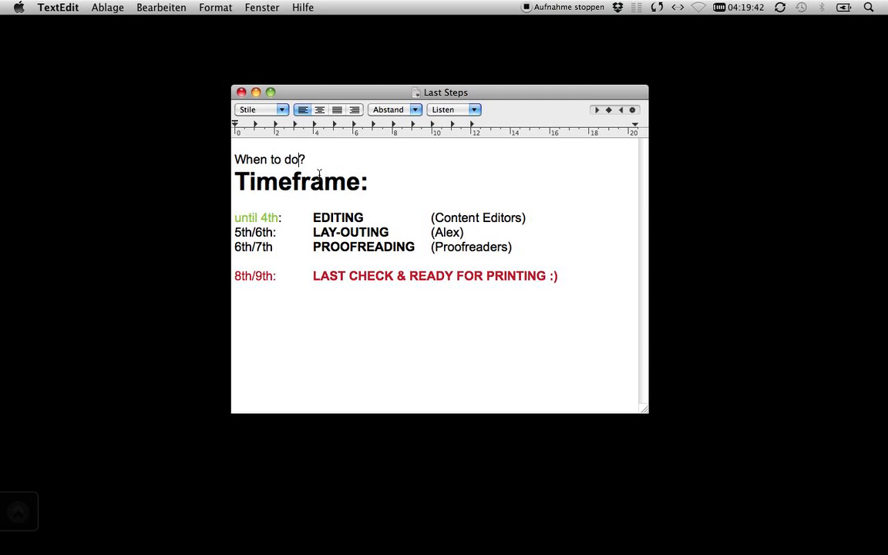
mouse_move(528, 249)
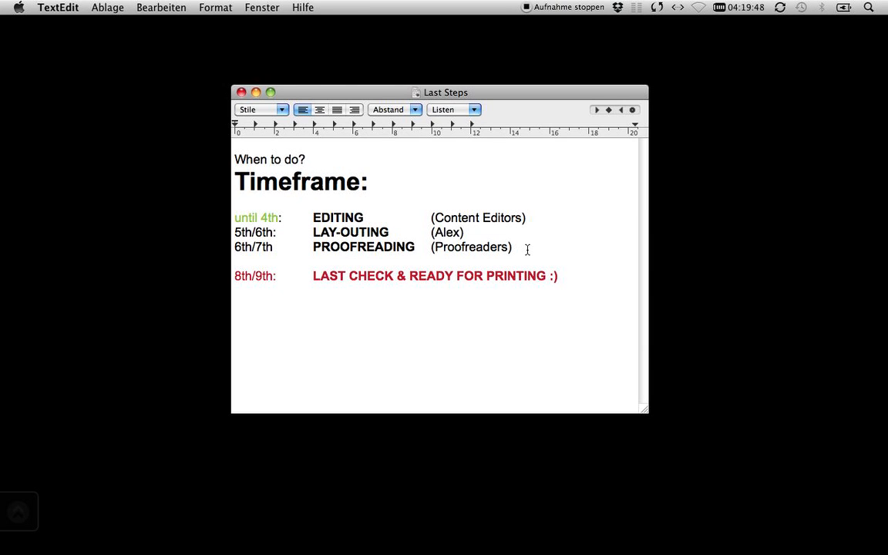
left_click(299, 158)
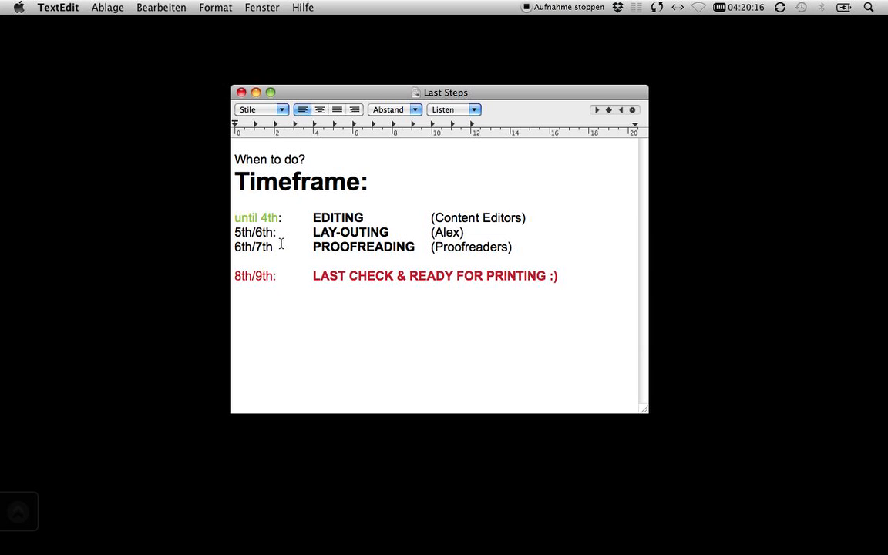
left_click(299, 159)
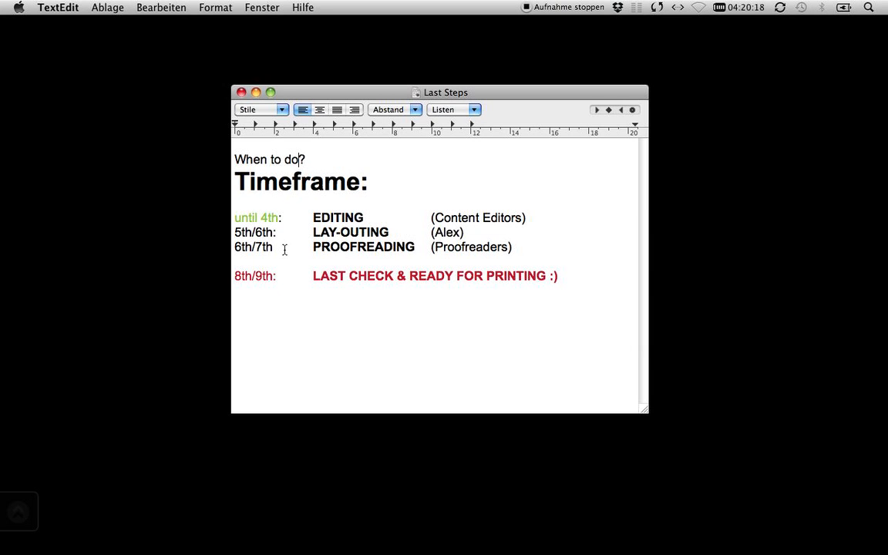
mouse_move(439, 300)
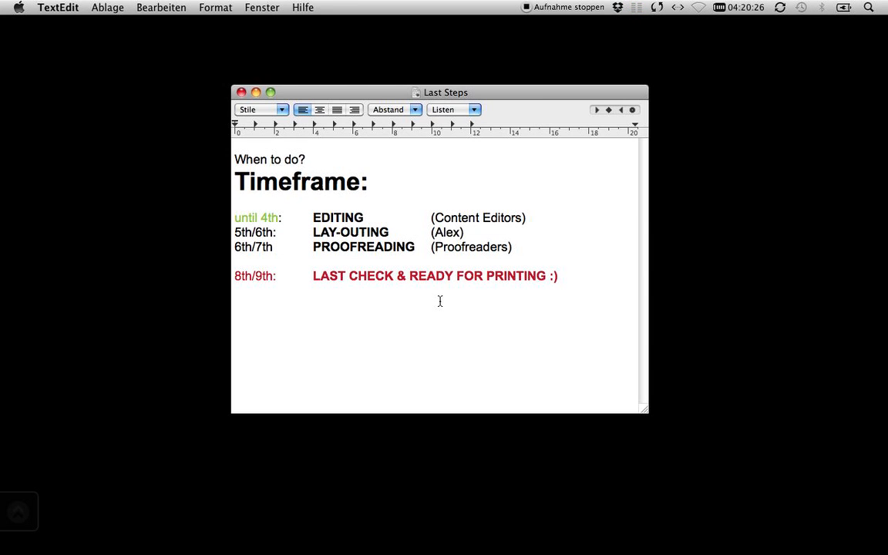
left_click(299, 159)
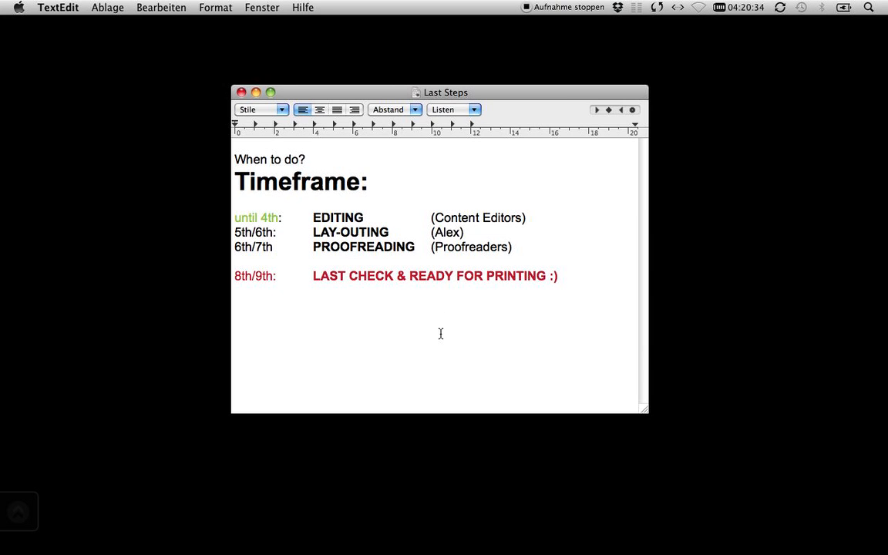
left_click(299, 159)
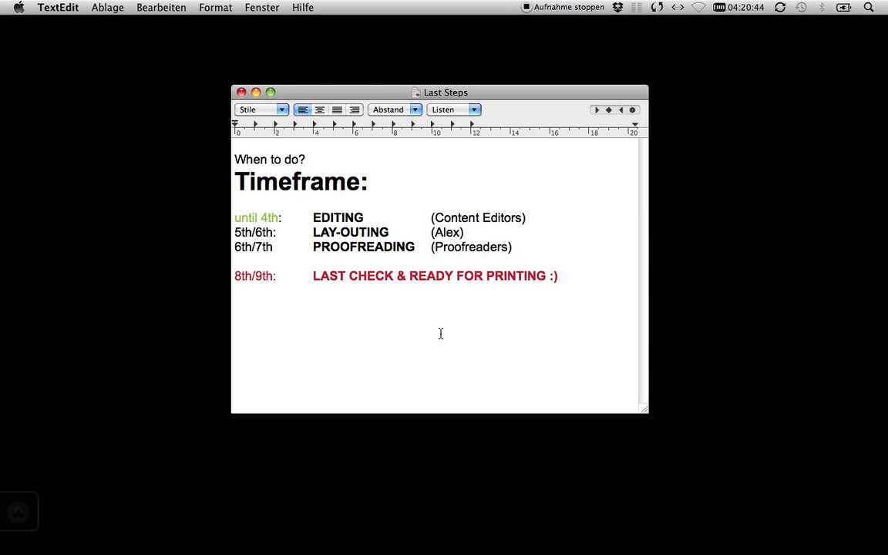
left_click(302, 159)
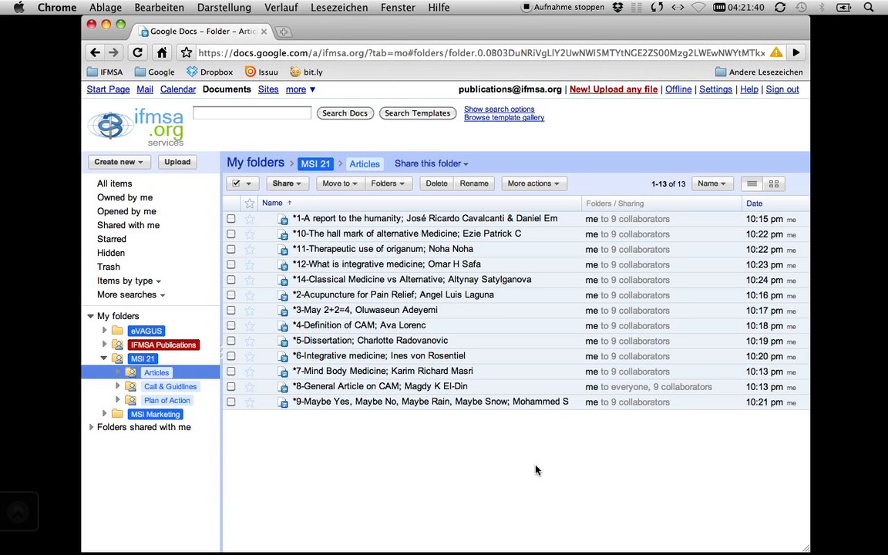
mouse_move(502, 466)
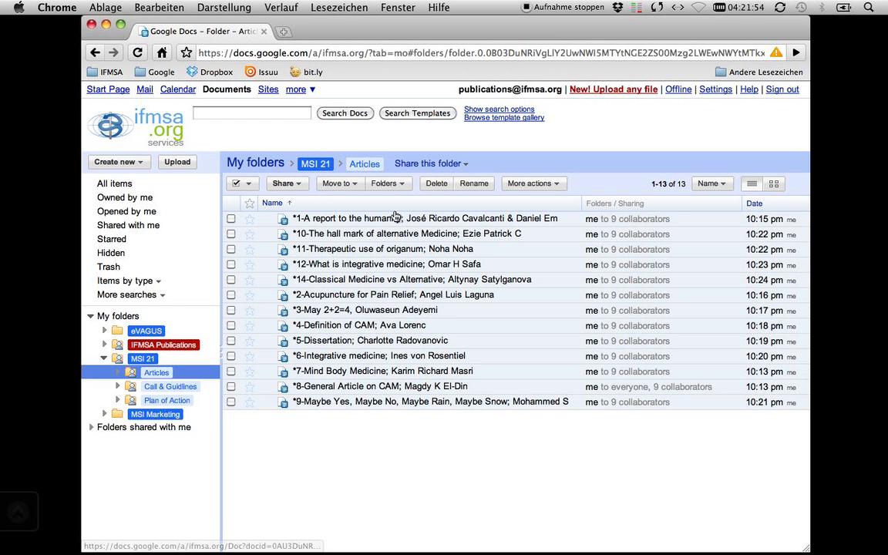
mouse_move(404, 316)
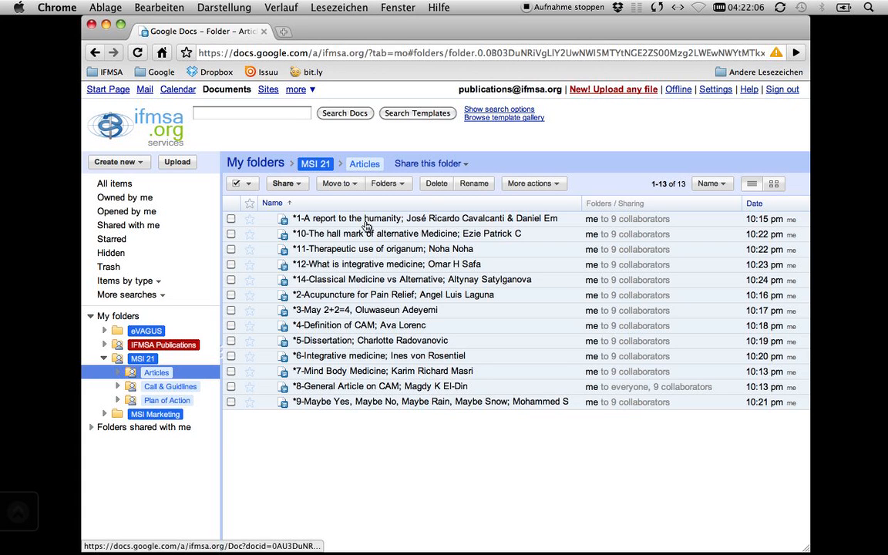
mouse_move(447, 164)
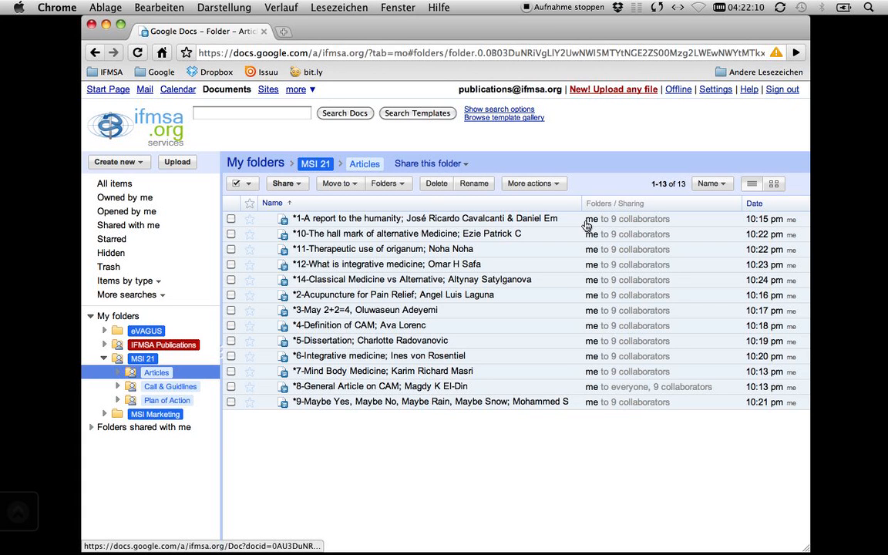
mouse_move(657, 429)
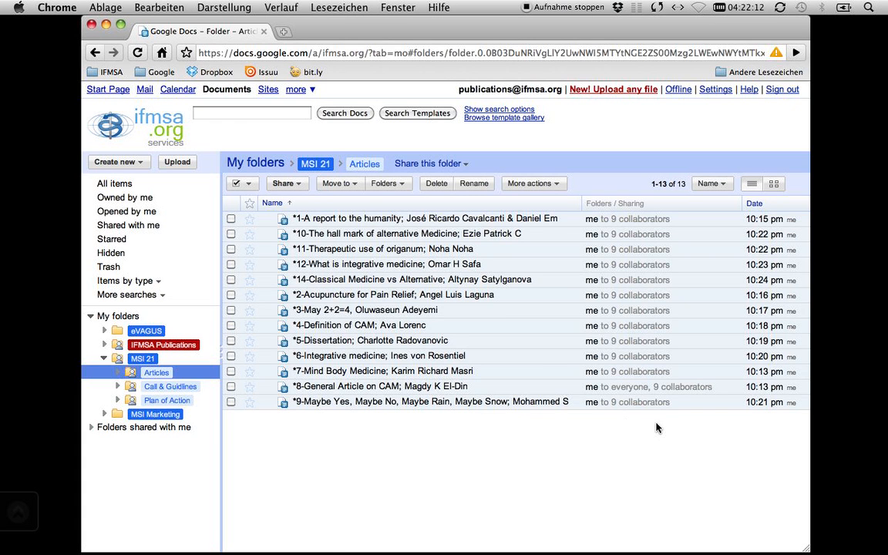
mouse_move(476, 447)
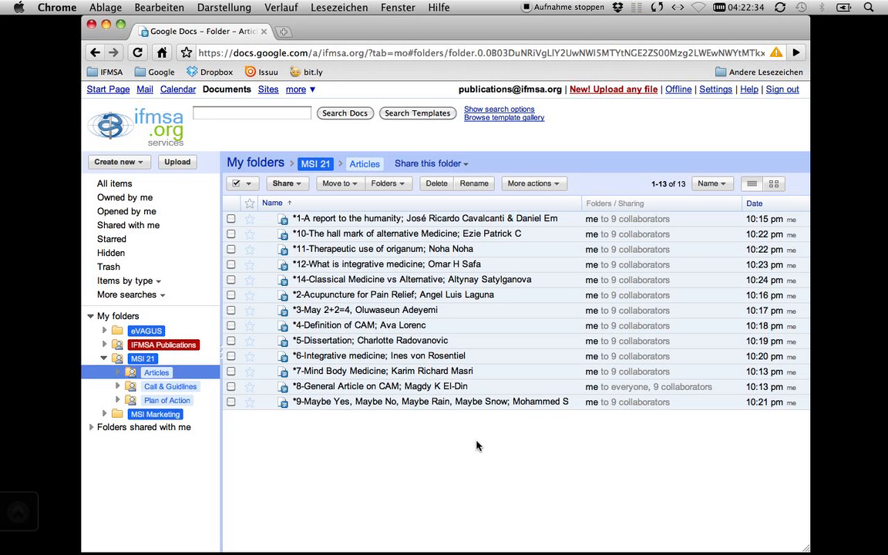
mouse_move(342, 431)
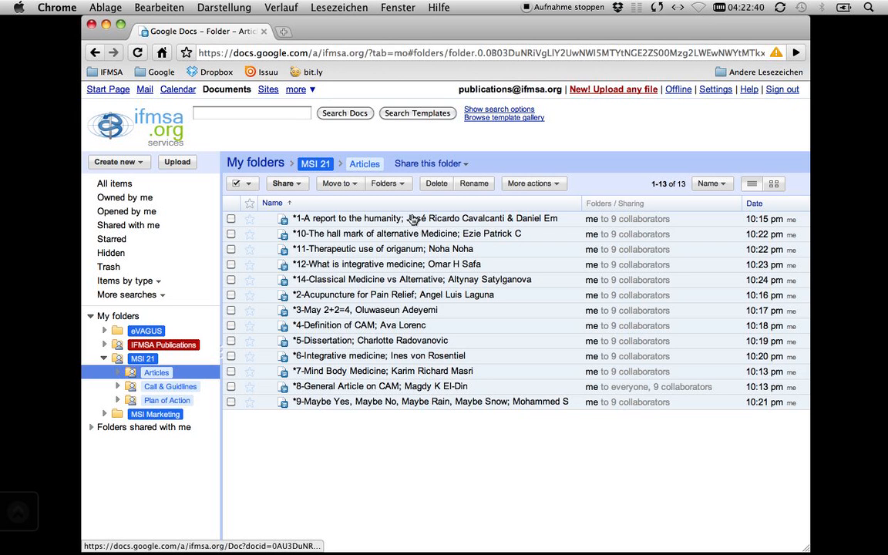
mouse_move(378, 222)
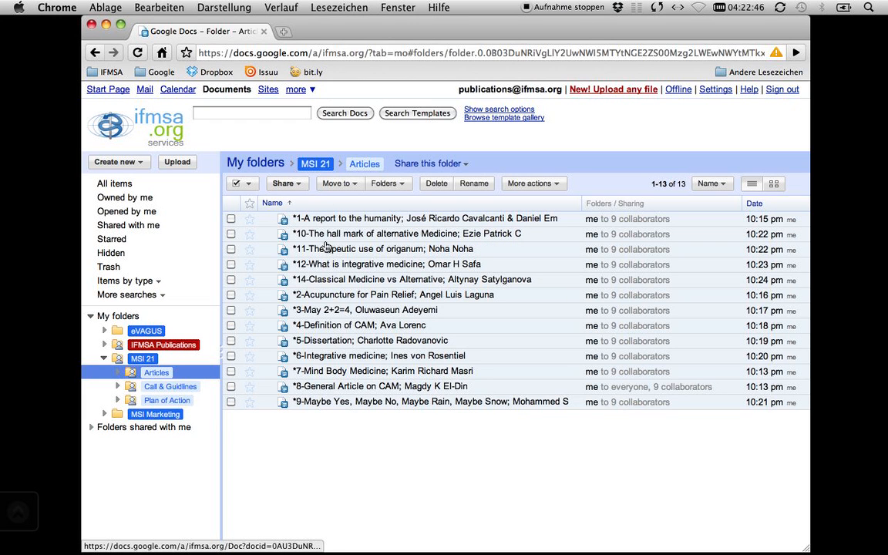
mouse_move(302, 216)
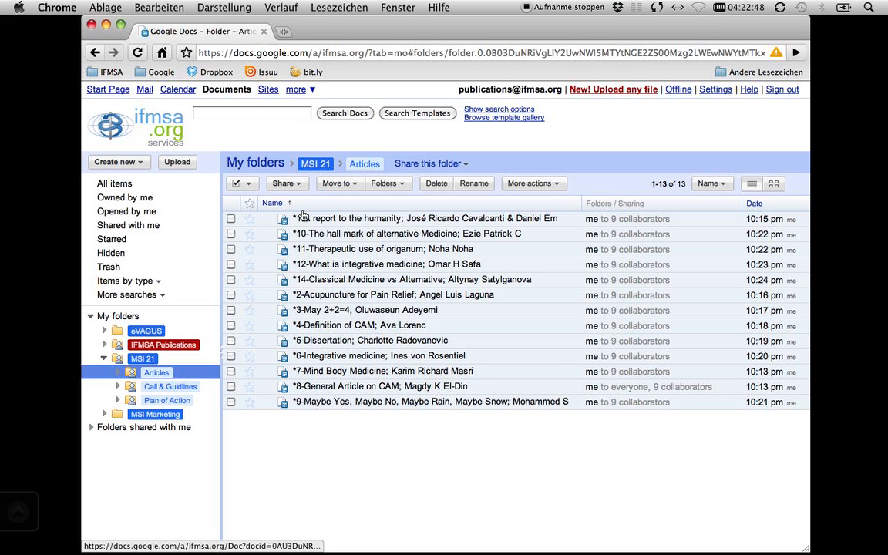
mouse_move(315, 453)
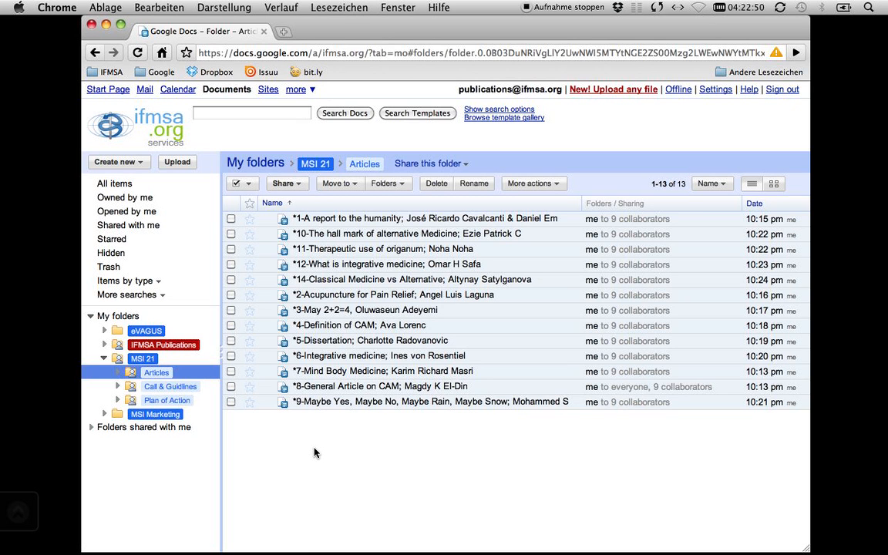
mouse_move(386, 229)
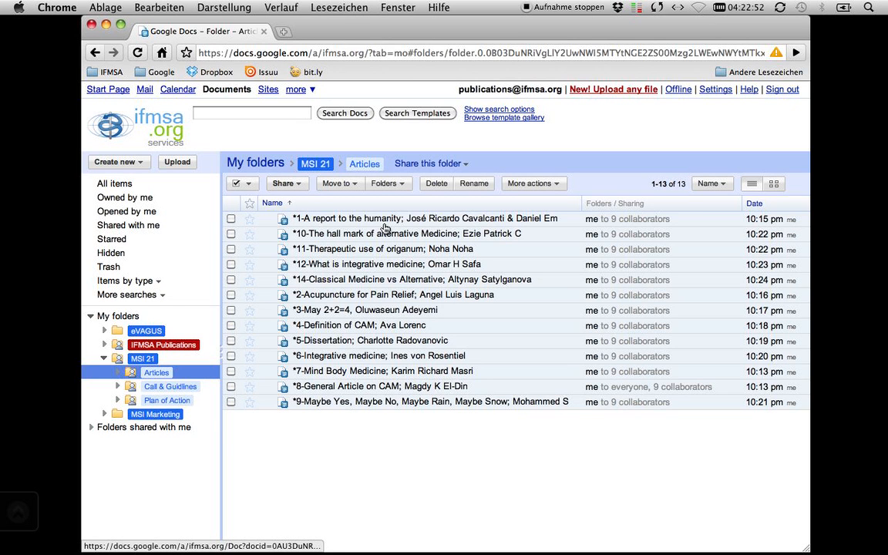
mouse_move(331, 219)
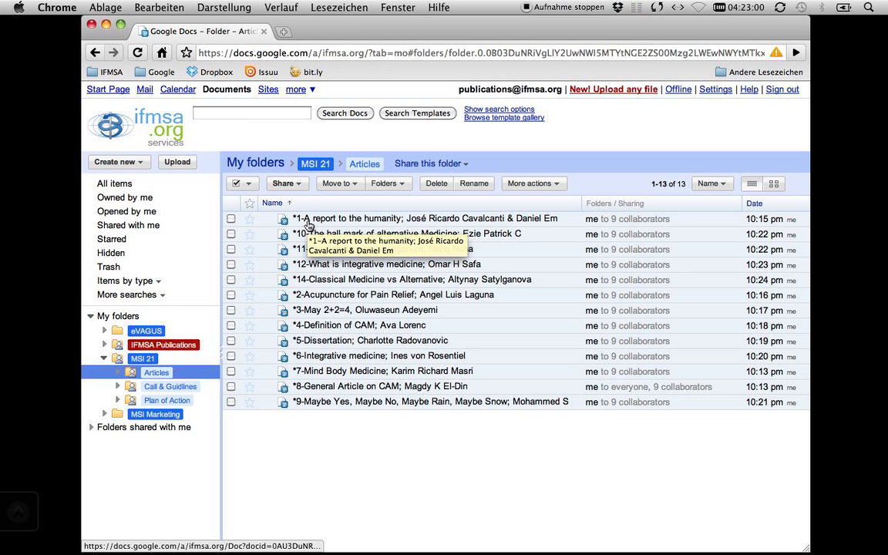
mouse_move(500, 224)
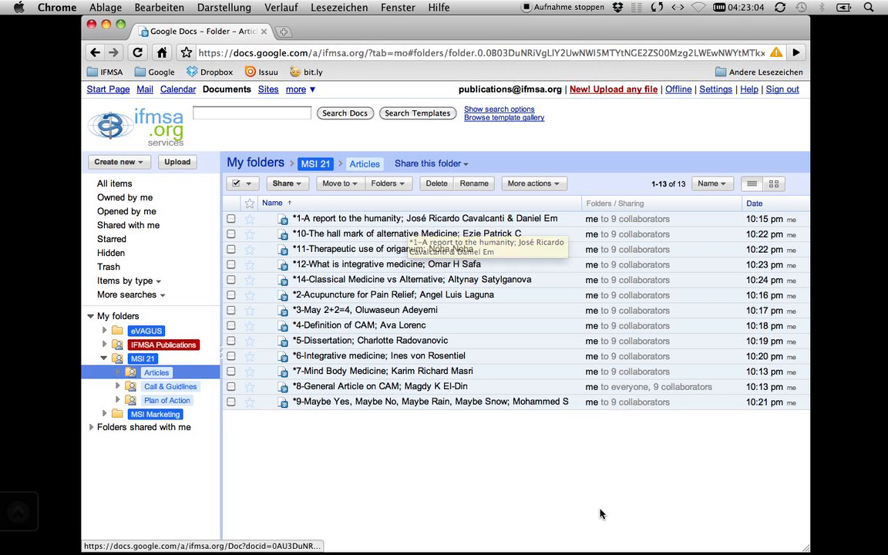
mouse_move(370, 222)
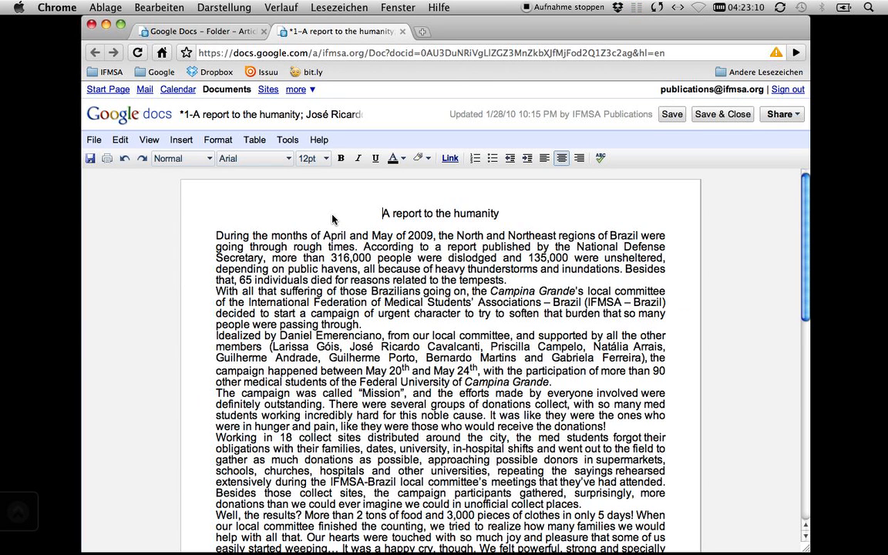
mouse_move(656, 279)
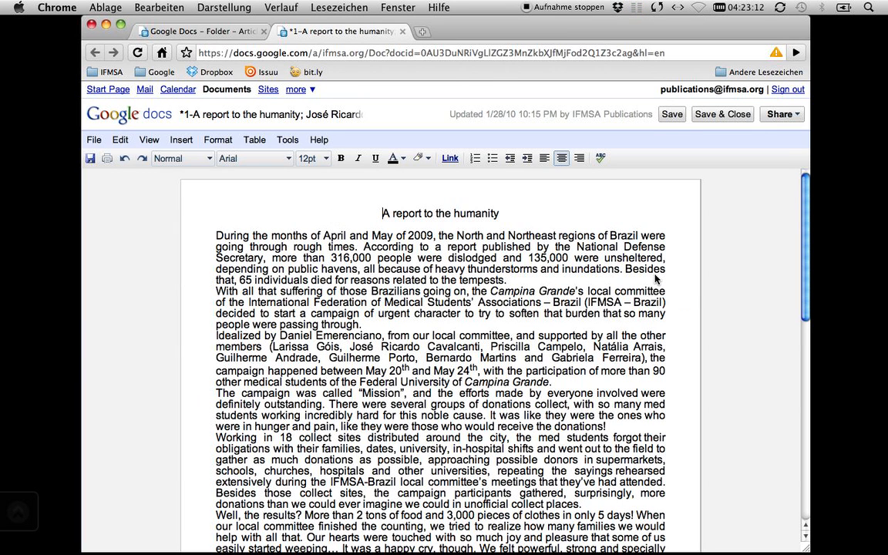
mouse_move(693, 278)
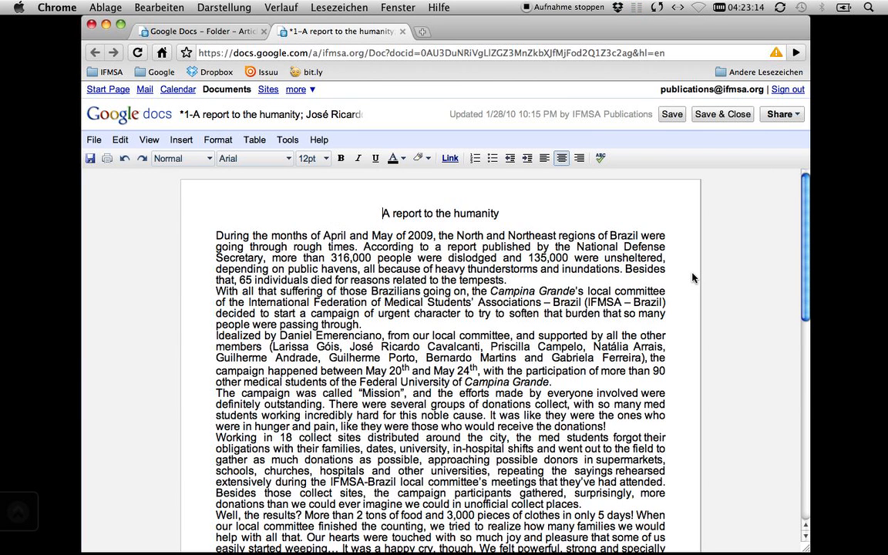
Step: Scroll down through the report toward its closing signature
scroll("down", 3)
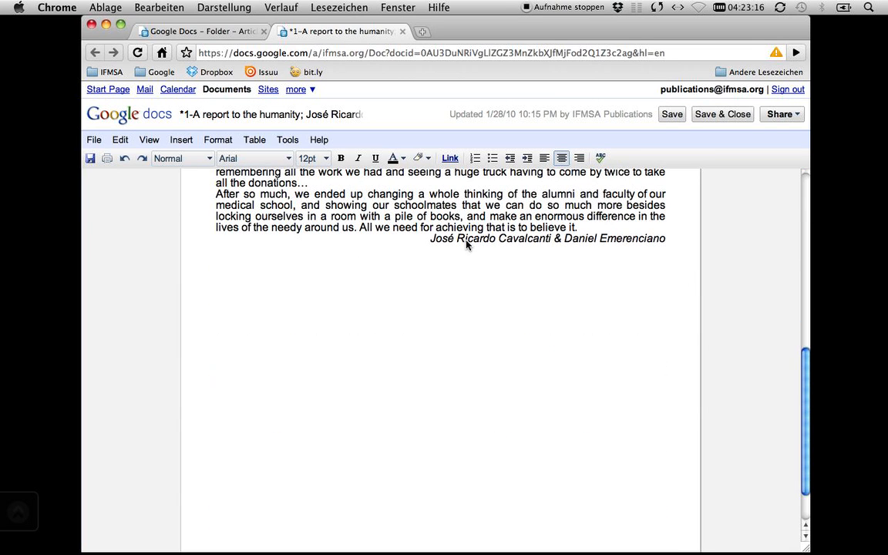
mouse_move(602, 286)
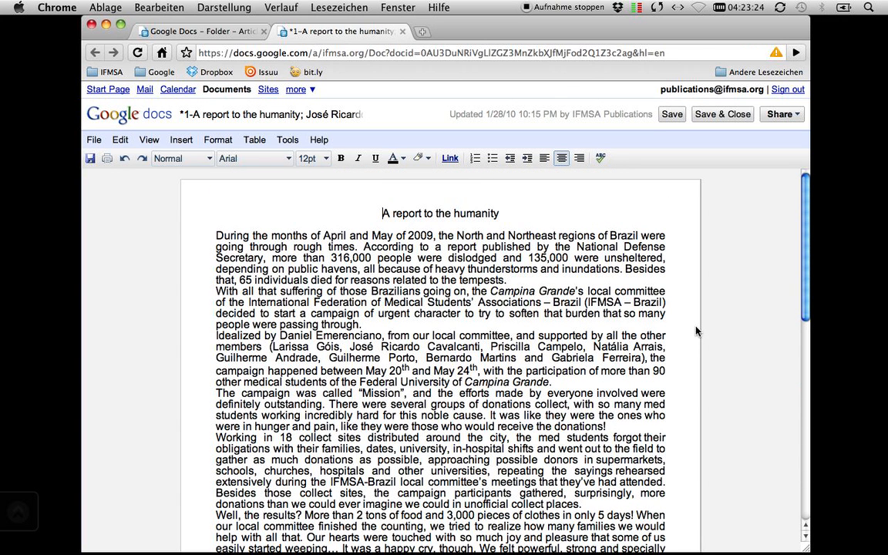
mouse_move(444, 168)
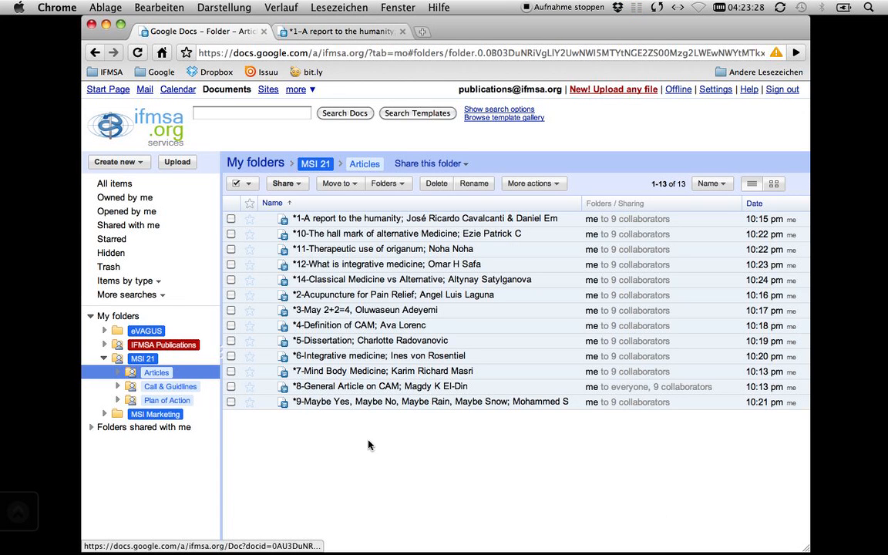
mouse_move(341, 371)
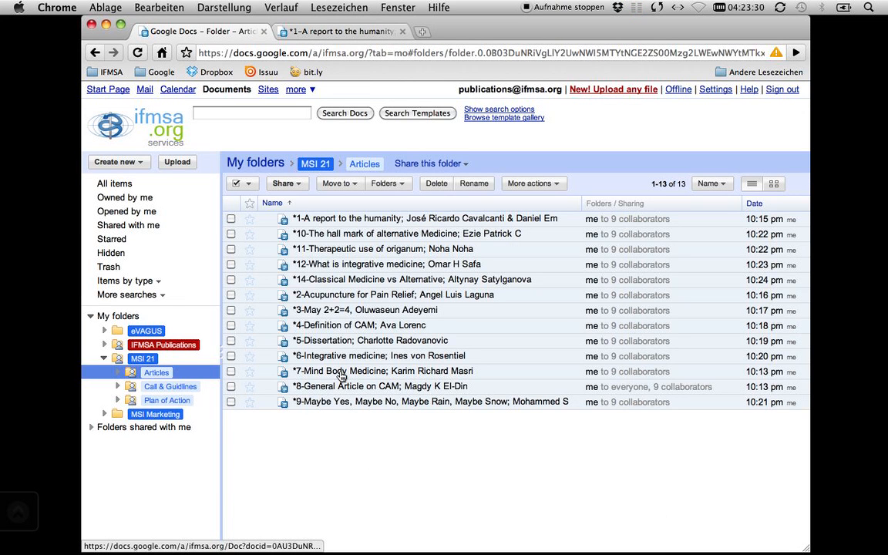
double_click(383, 370)
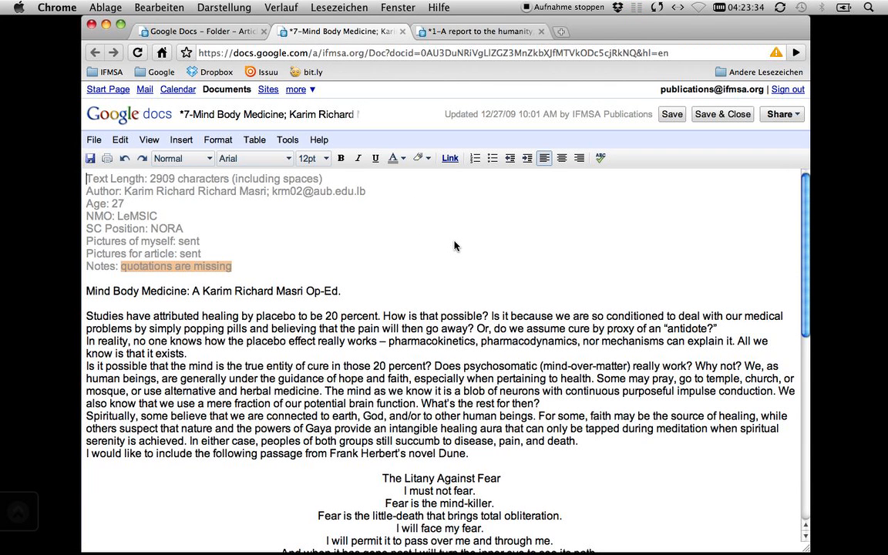
scroll("down", 3)
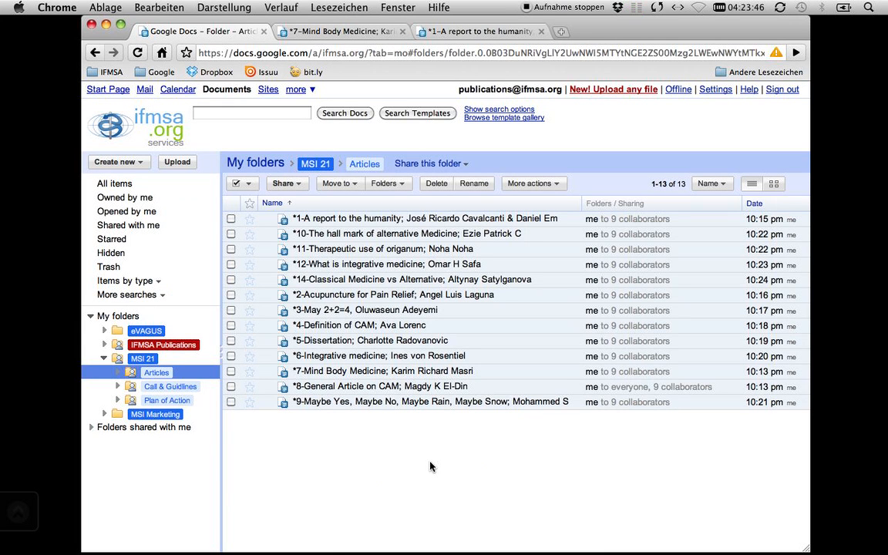
mouse_move(398, 367)
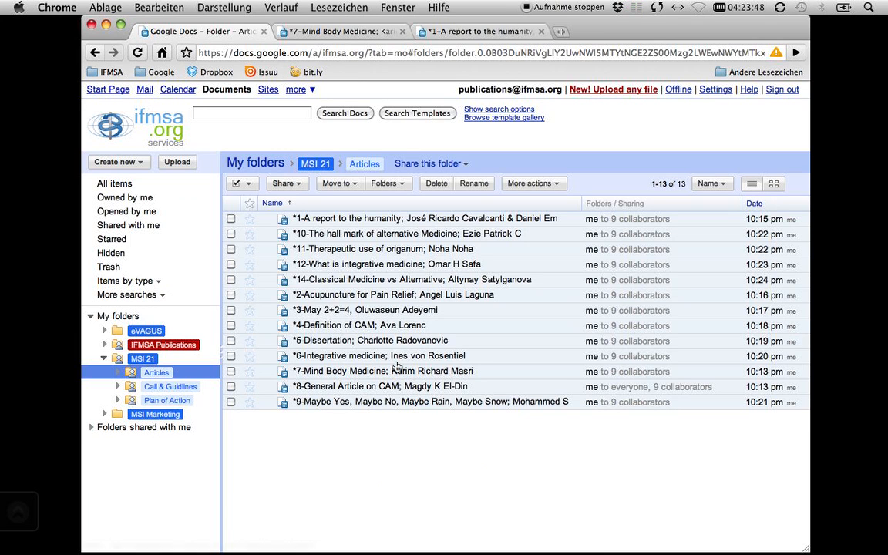
mouse_move(358, 330)
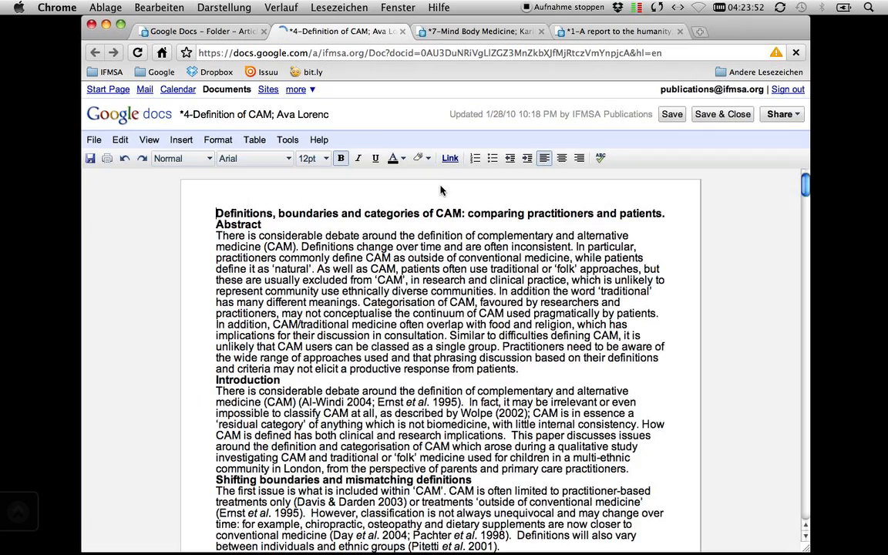
scroll("down", 3)
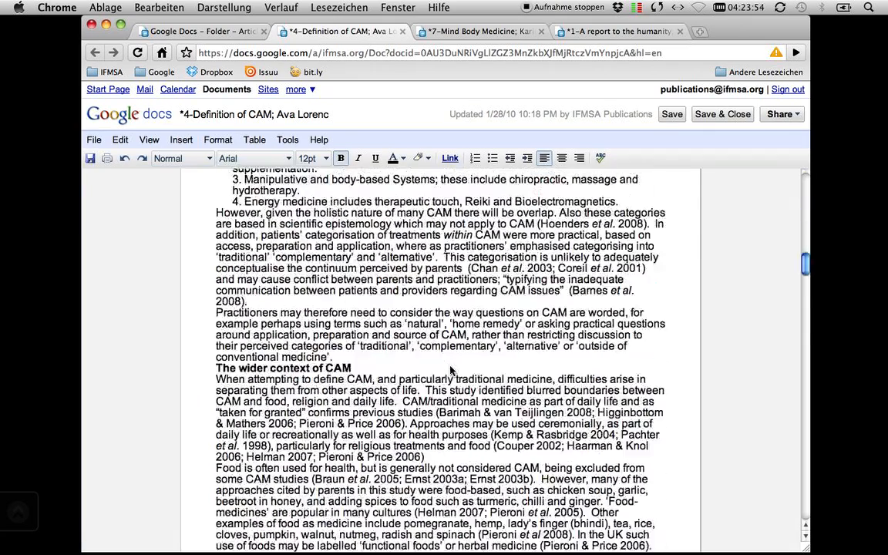
scroll("down", 3)
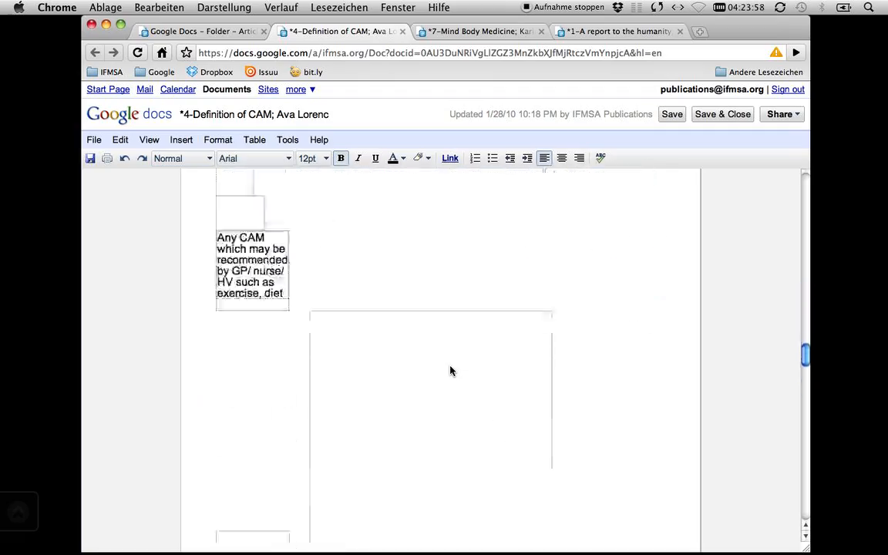
scroll("down", 3)
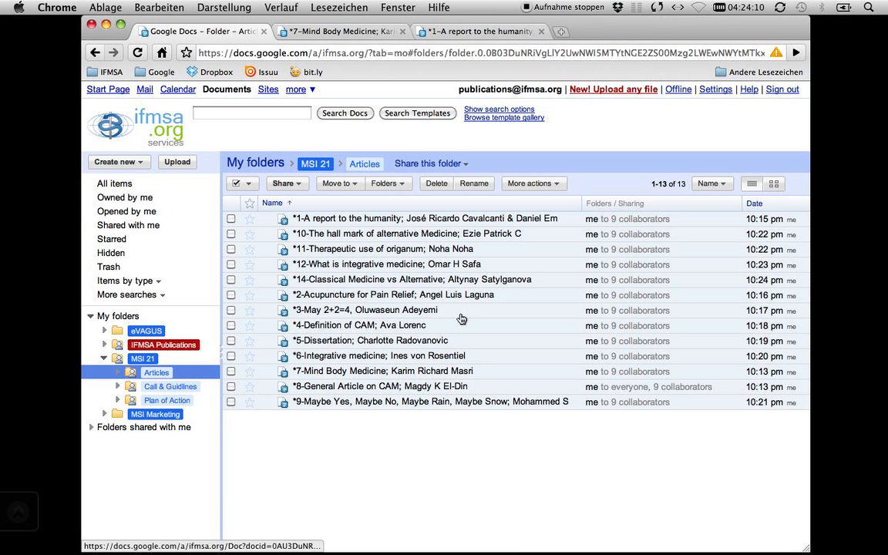
mouse_move(456, 279)
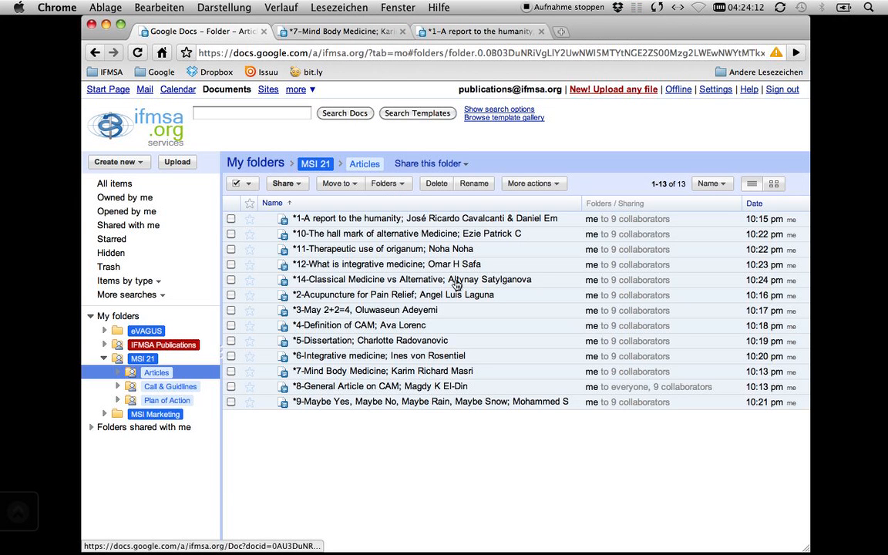
mouse_move(395, 276)
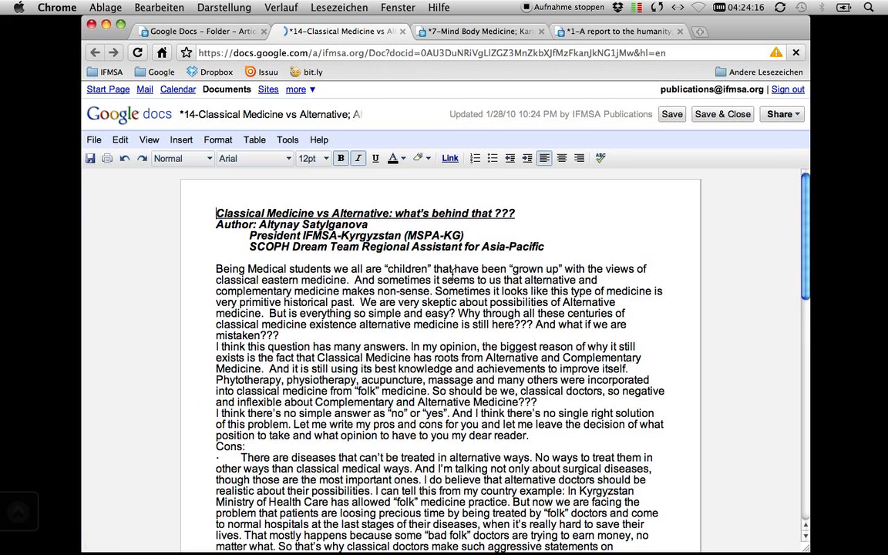
Step: Return to the Mind Body Medicine article and select its info header lines
scroll("down", 3)
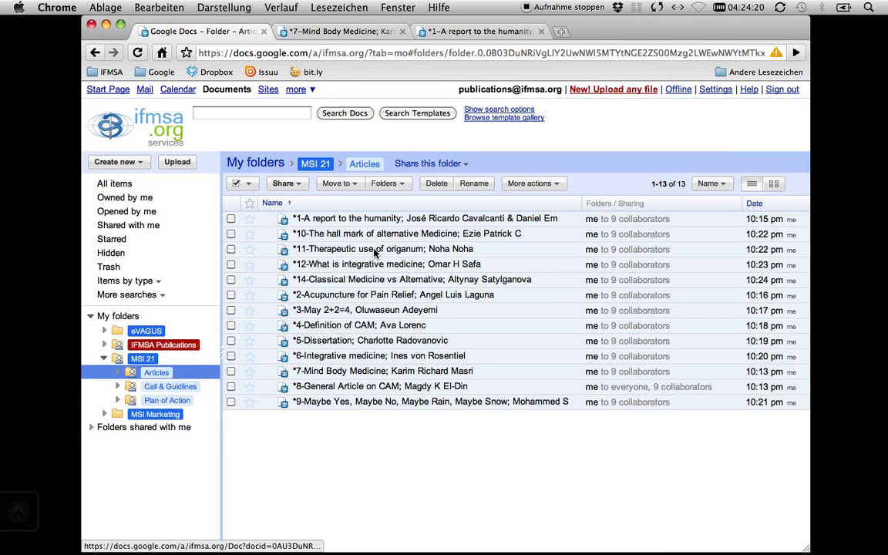
mouse_move(377, 253)
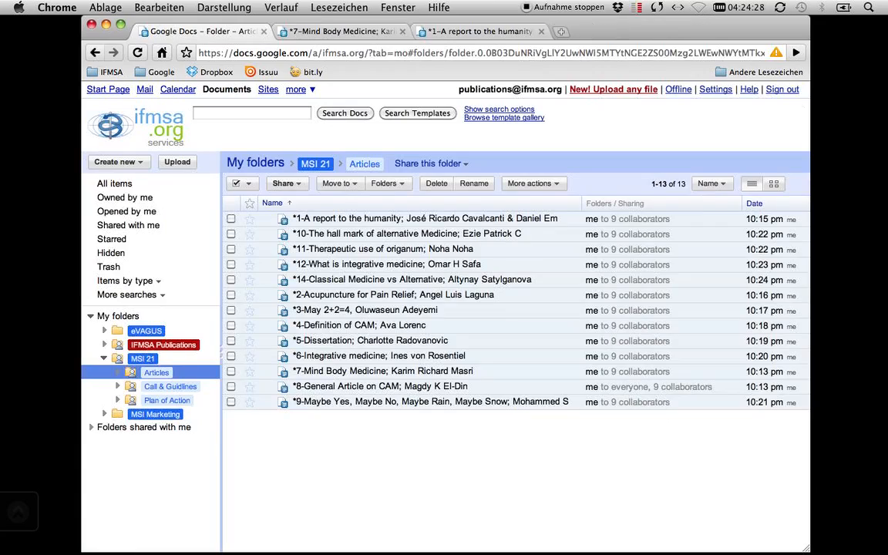
left_click(478, 31)
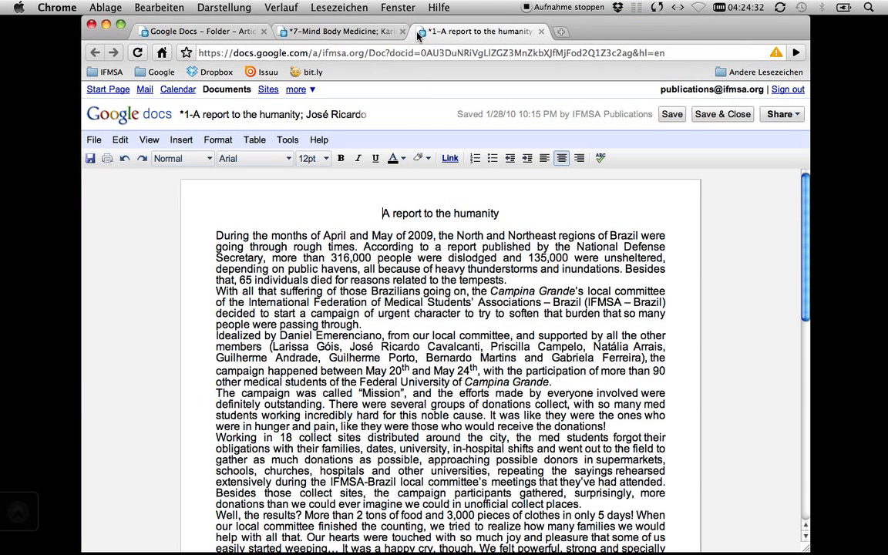
left_click(339, 31)
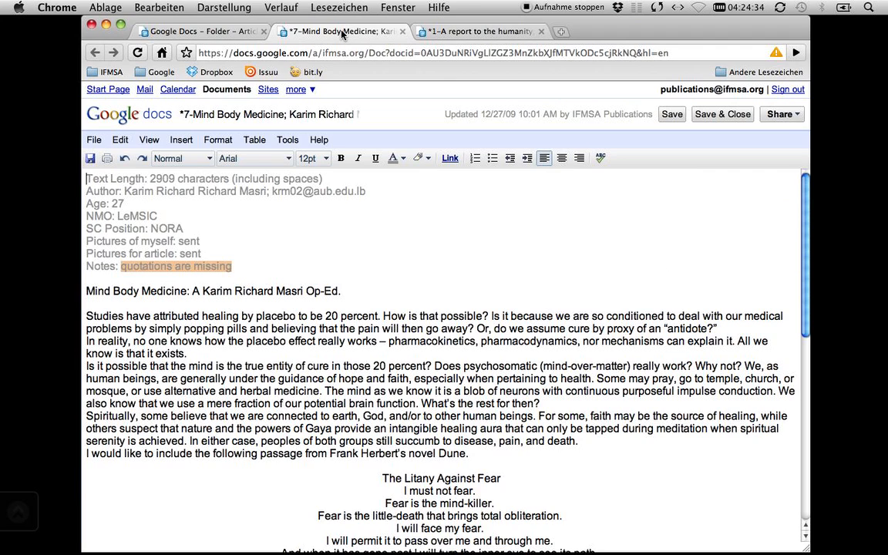
left_click_drag(87, 179, 231, 265)
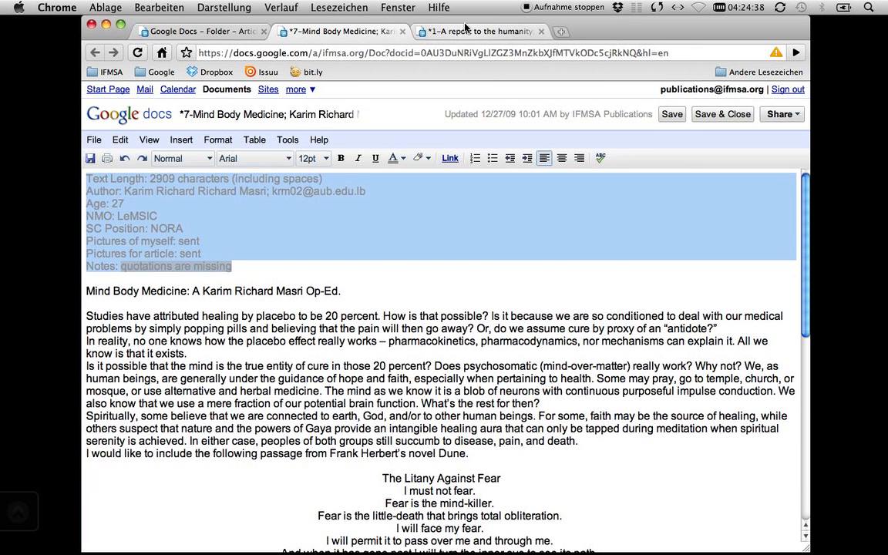
Step: Paste the copied info header above the report's title and left-align it
left_click(477, 31)
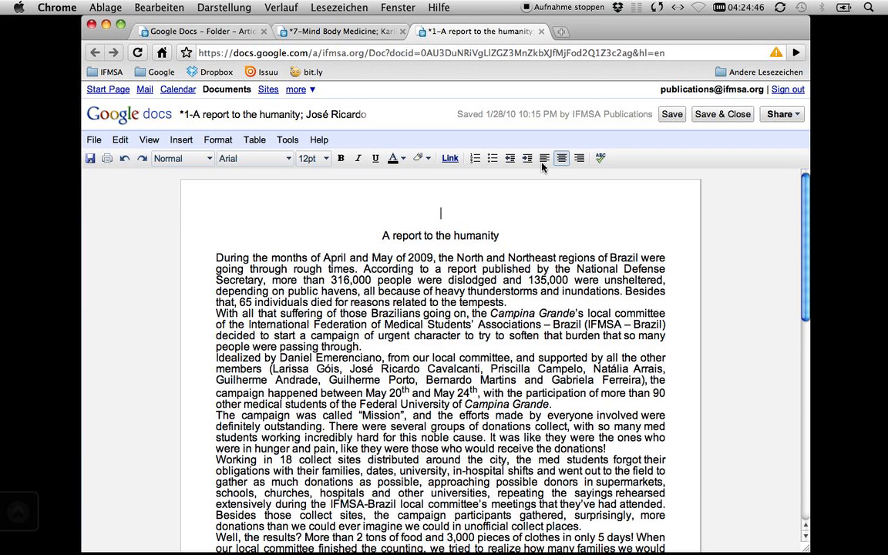
mouse_move(544, 157)
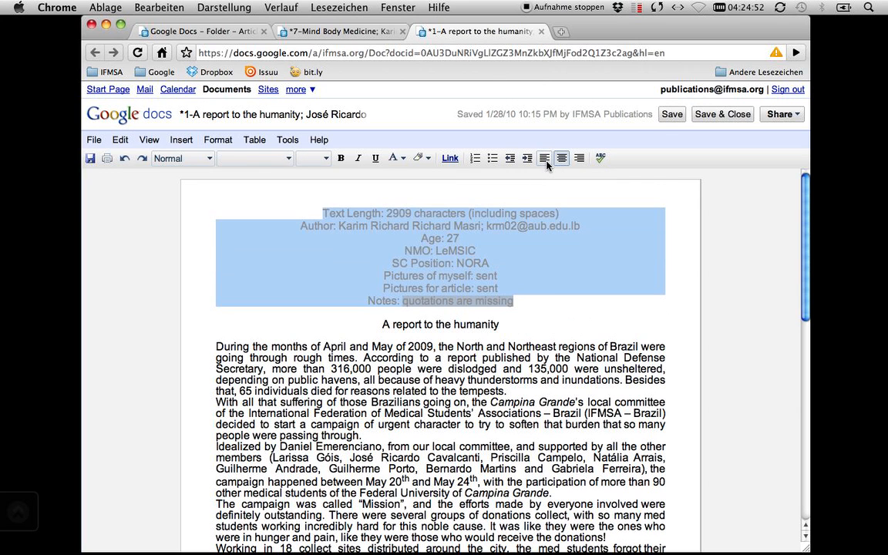
left_click(545, 158)
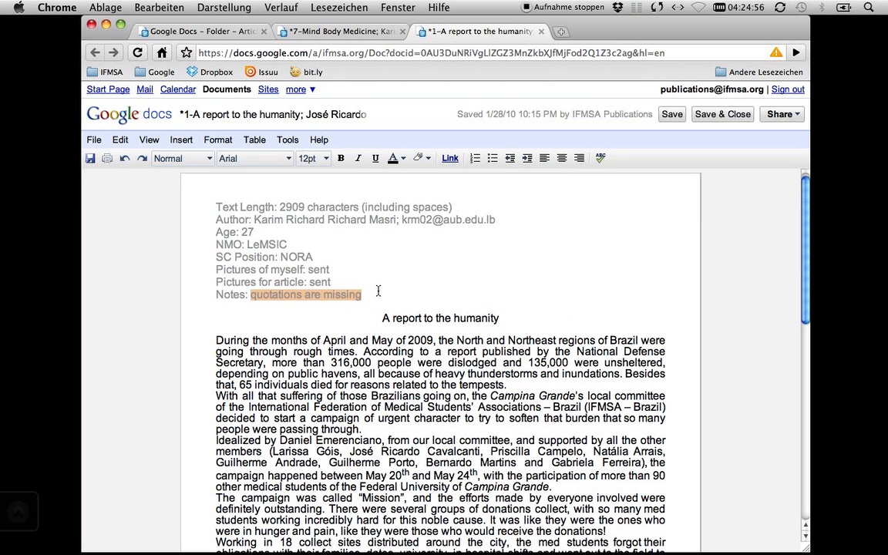
scroll("down", 3)
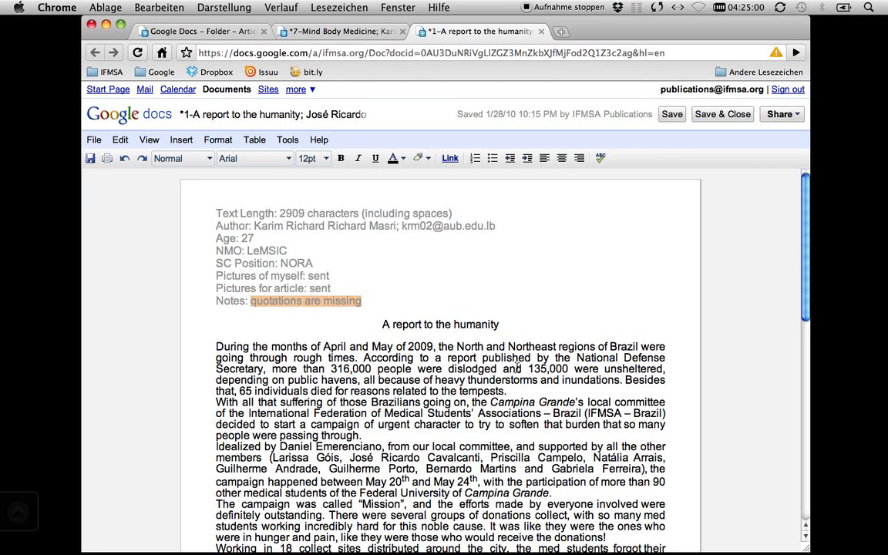
scroll("down", 3)
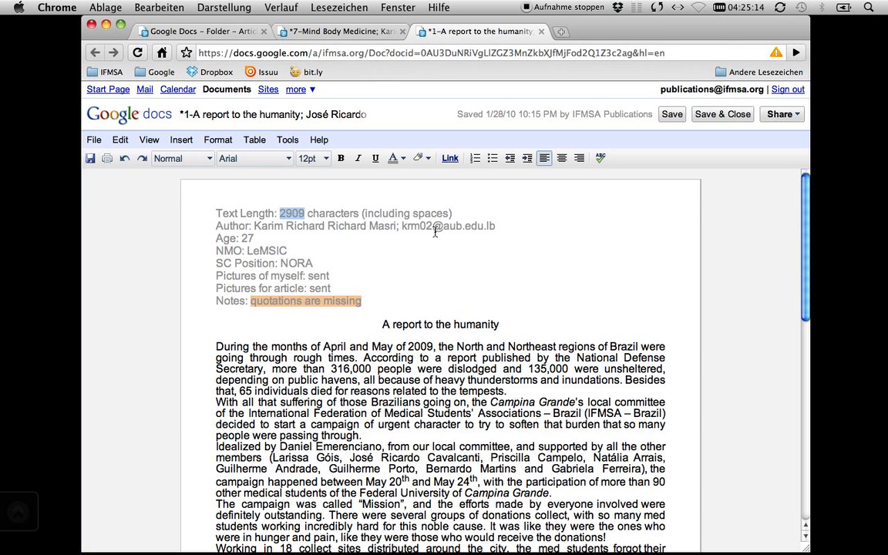
mouse_move(646, 380)
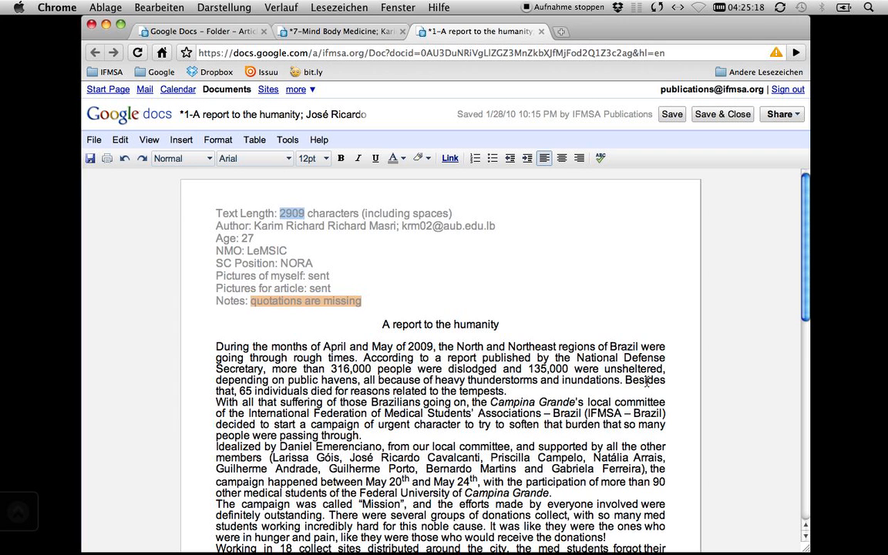
type("xxxx")
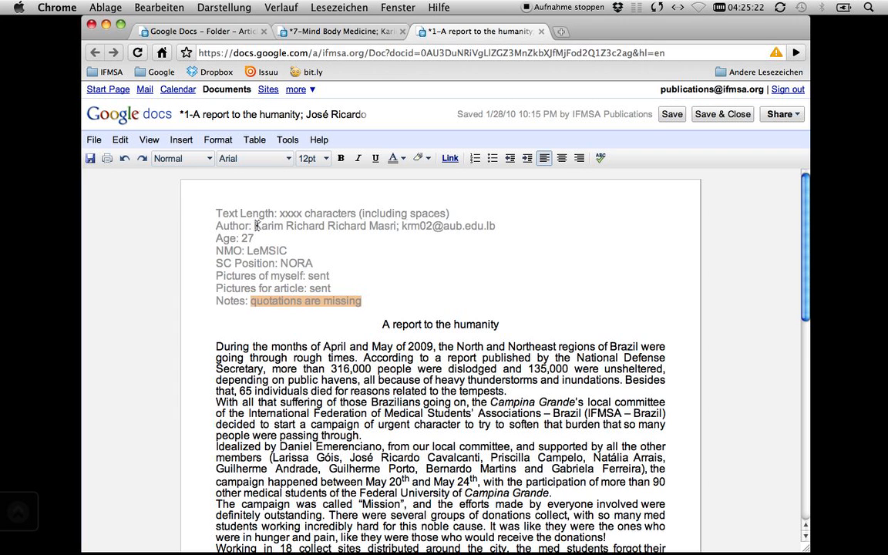
left_click_drag(254, 225, 397, 226)
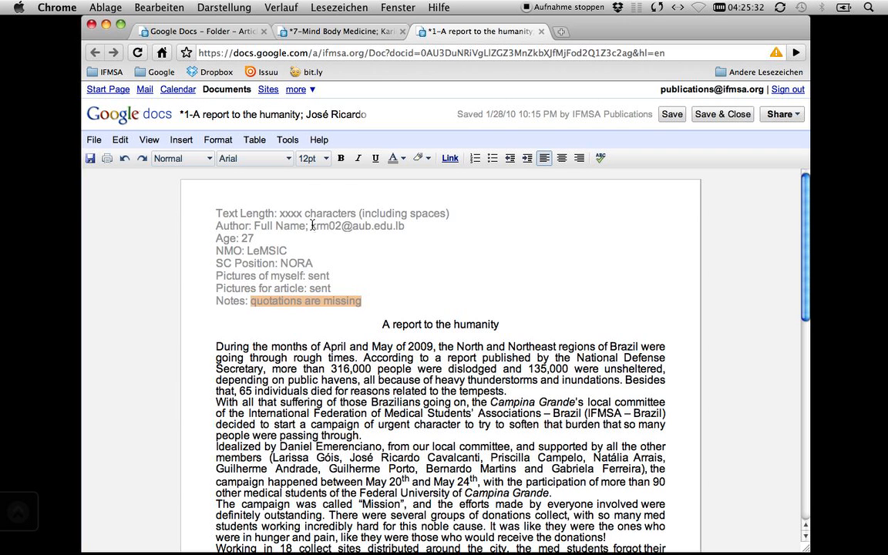
double_click(356, 225)
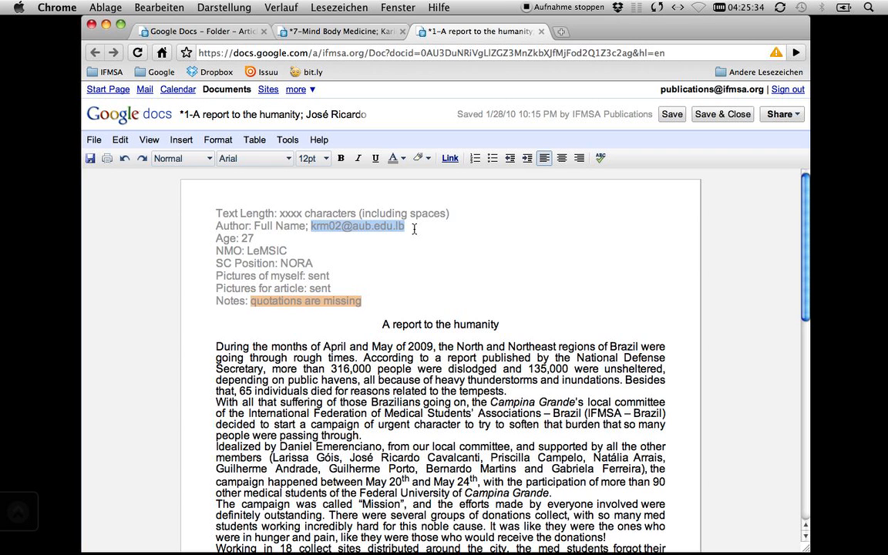
type("email@")
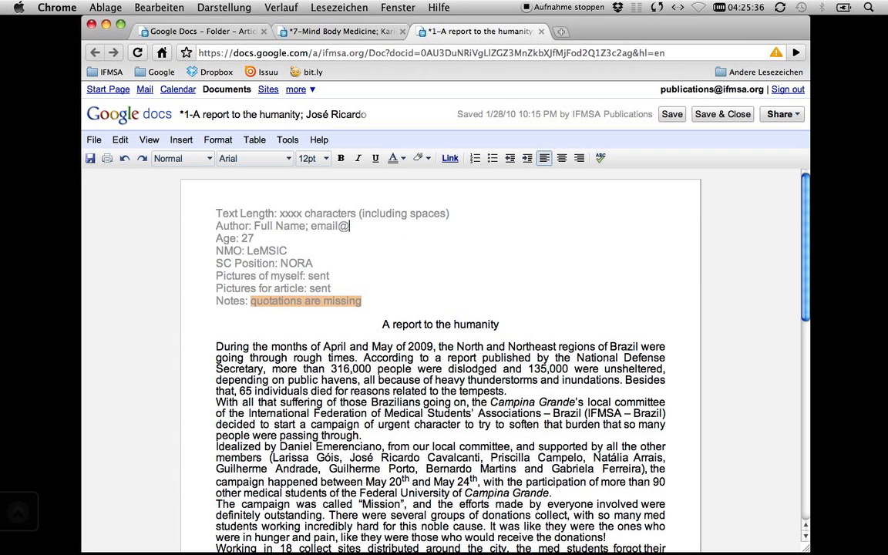
type("gmail.com")
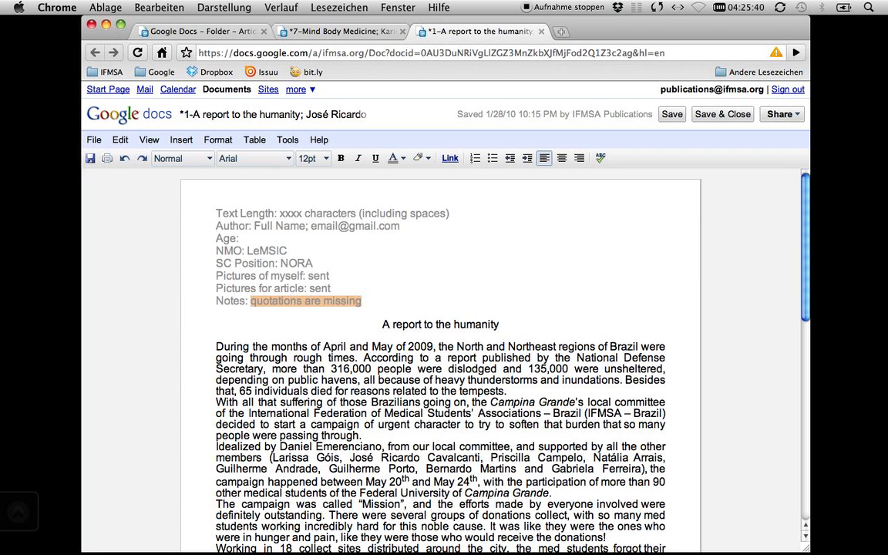
type("some years")
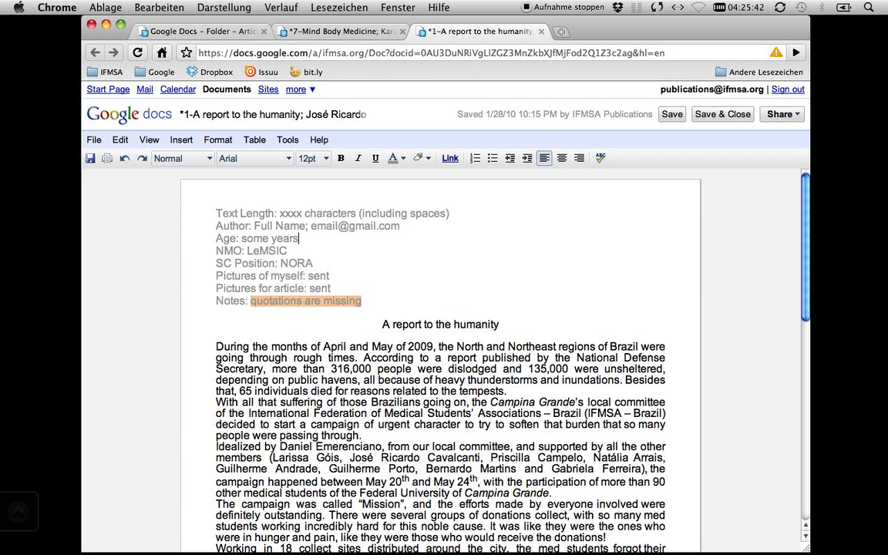
Step: Replace the NMO value LeMSIC with NMO and remove the SC Position value NORA
double_click(266, 250)
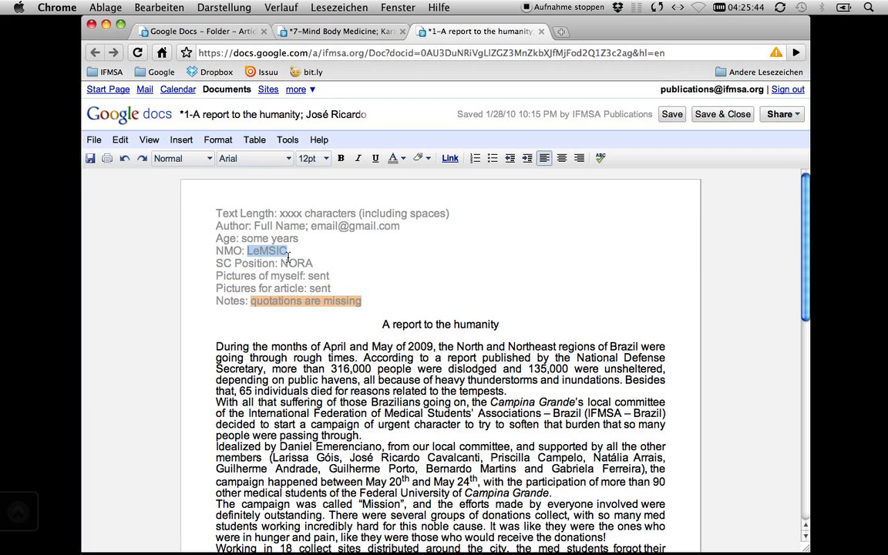
type("NMO")
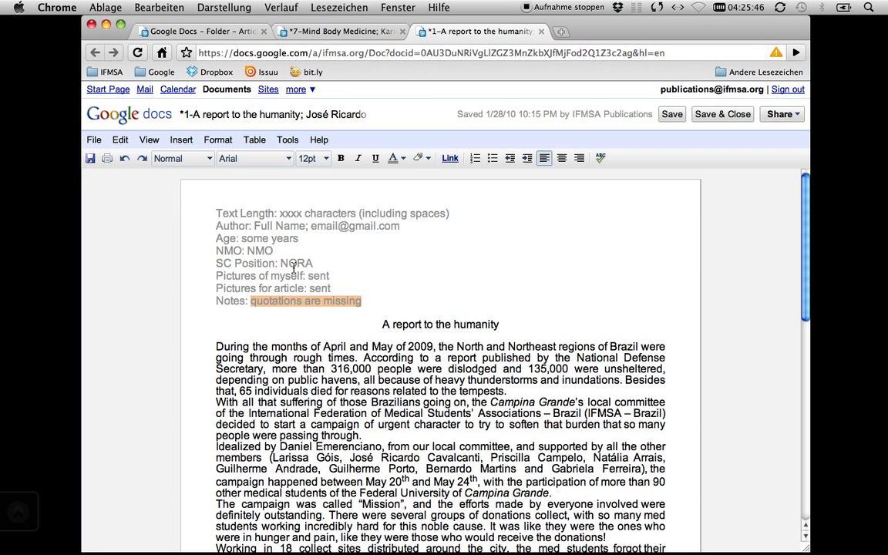
double_click(296, 262)
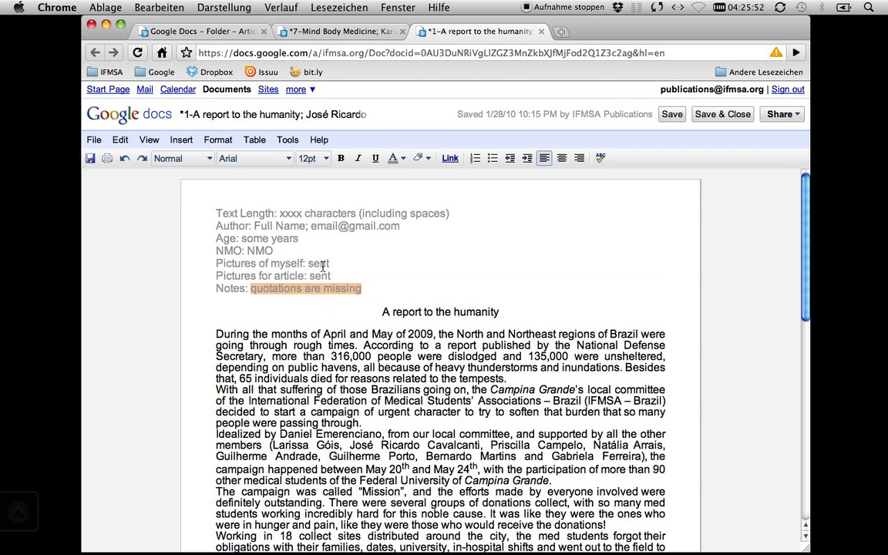
Step: Set Pictures of myself to yes/no and Pictures for article to yes
double_click(318, 264)
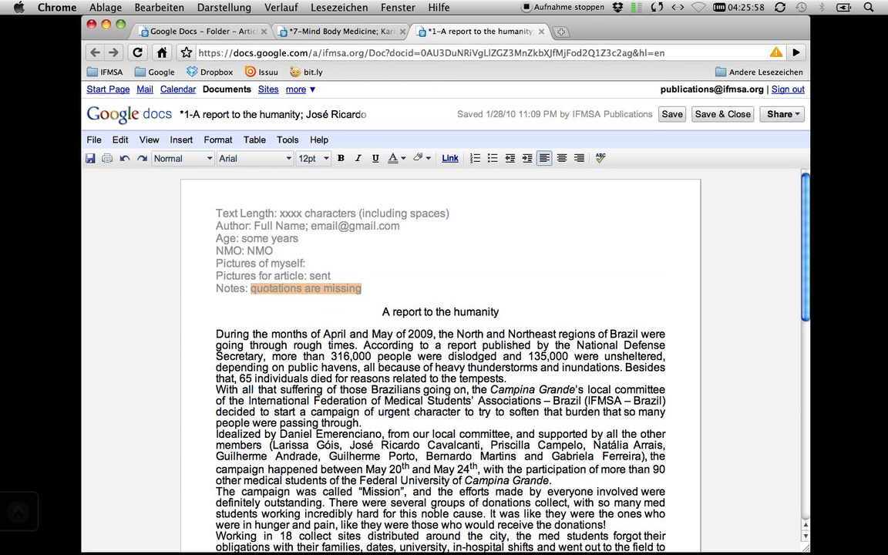
type("ye")
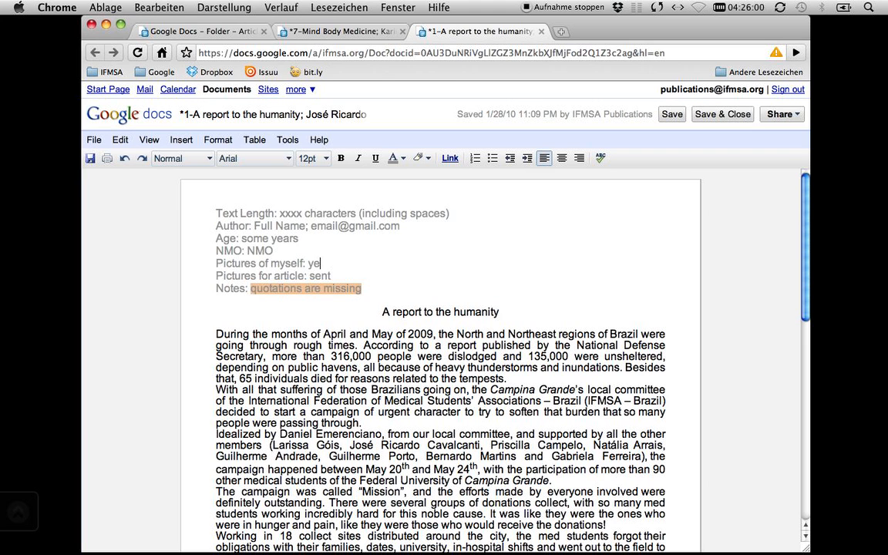
type("s/no")
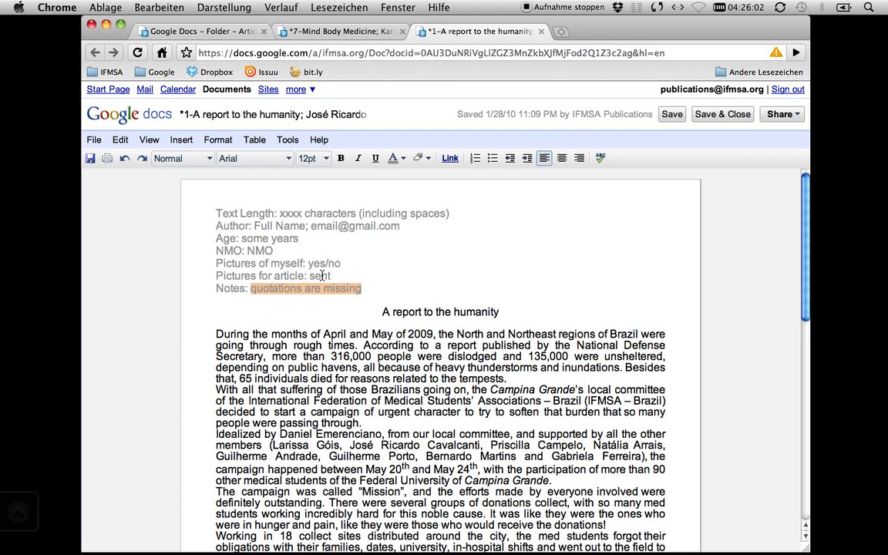
double_click(320, 274)
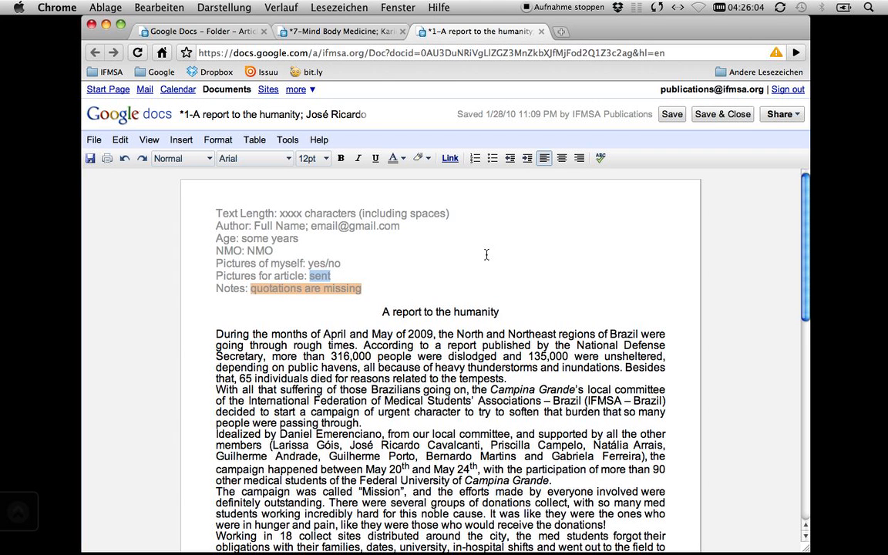
type("ye")
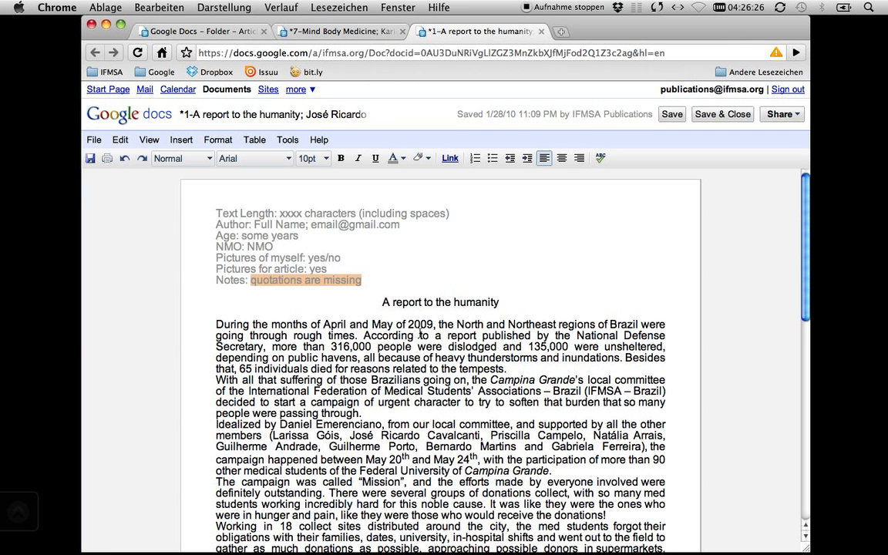
mouse_move(216, 299)
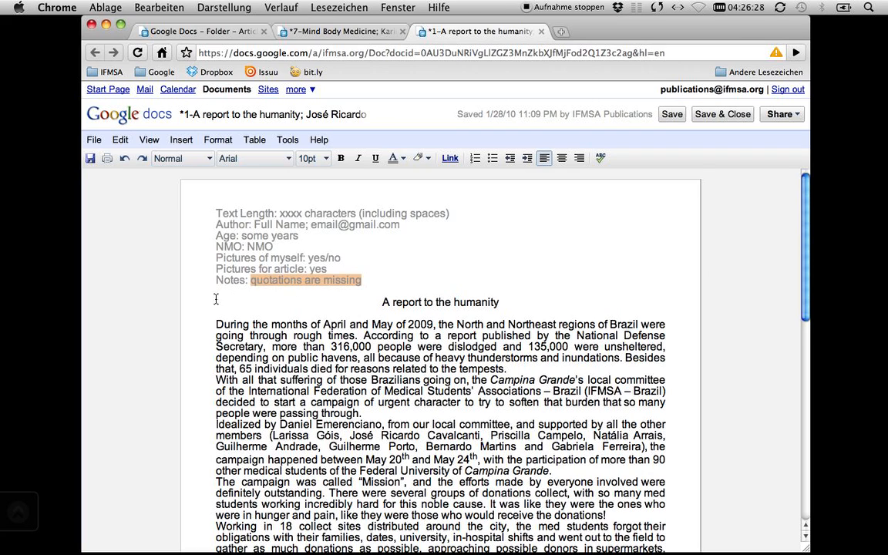
Step: Append ', figure in dropbox' to the Notes line after quotations are missing
scroll("down", 3)
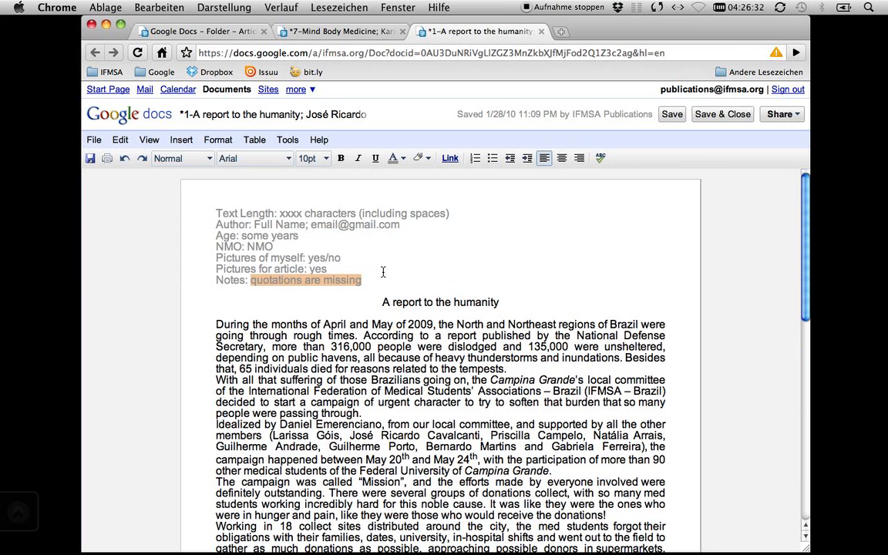
mouse_move(364, 299)
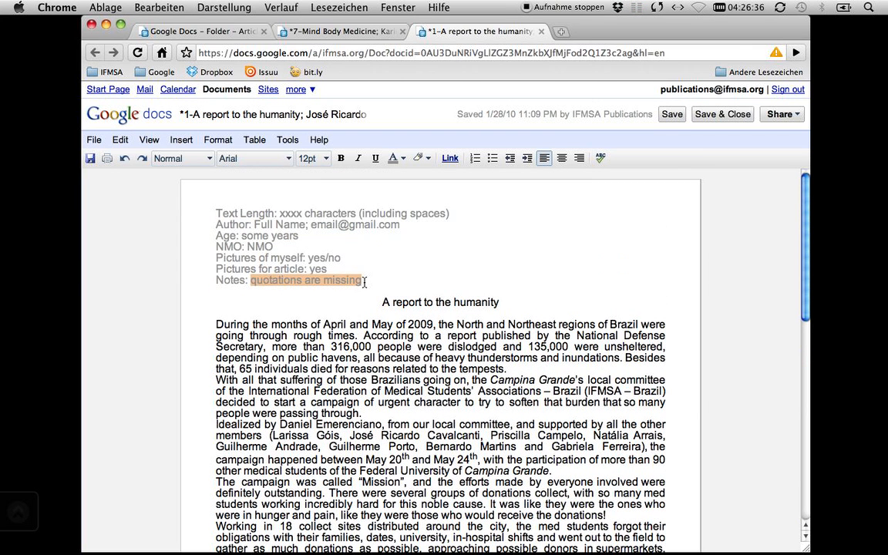
type(", figure")
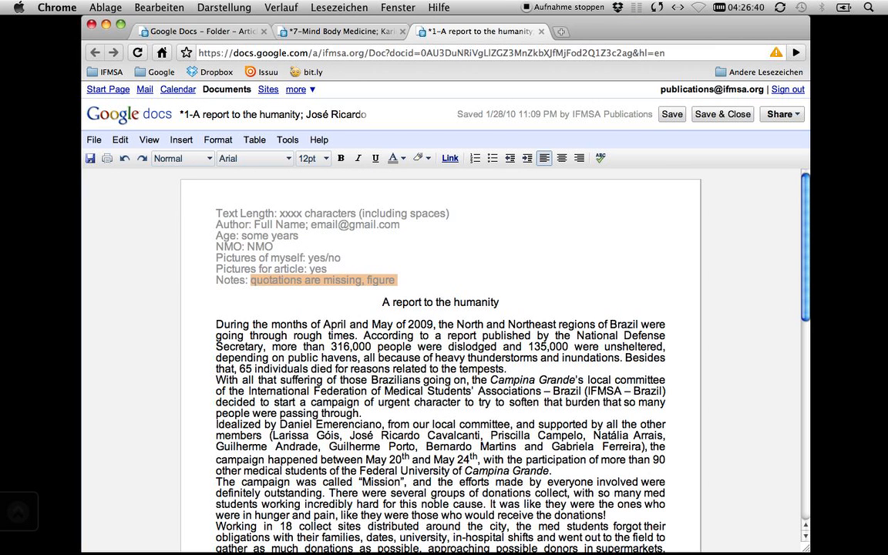
type("in doi")
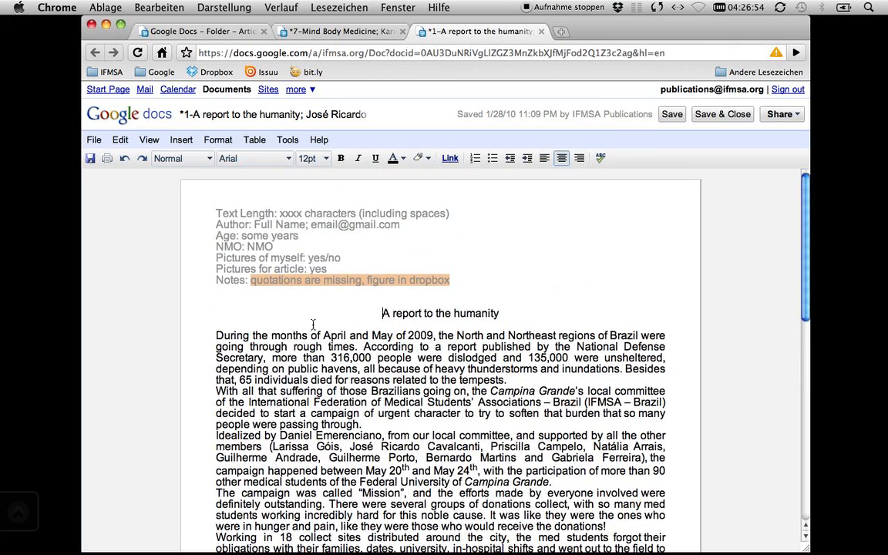
left_click_drag(382, 313, 423, 401)
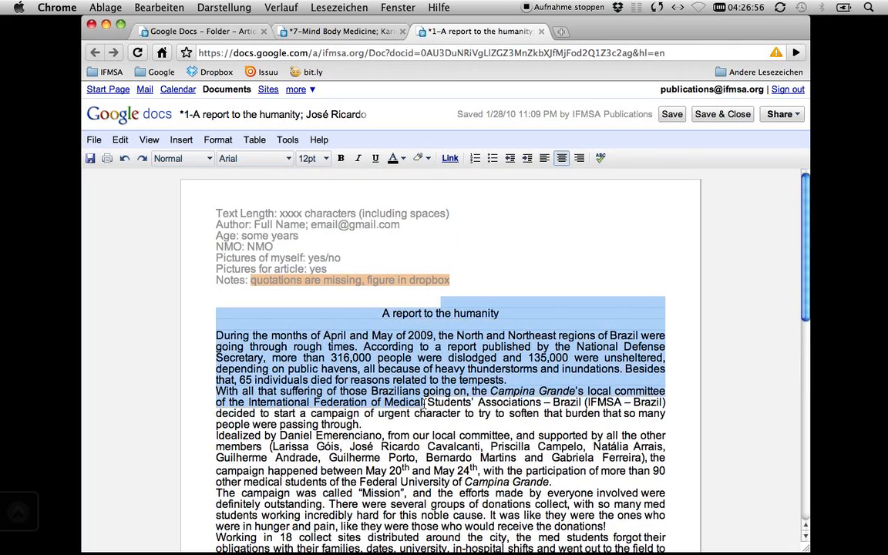
scroll("down", 3)
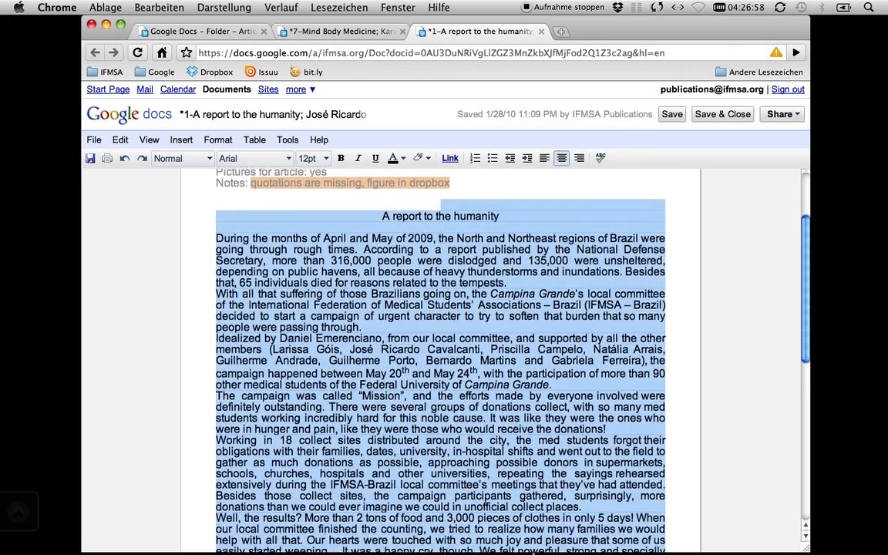
scroll("down", 3)
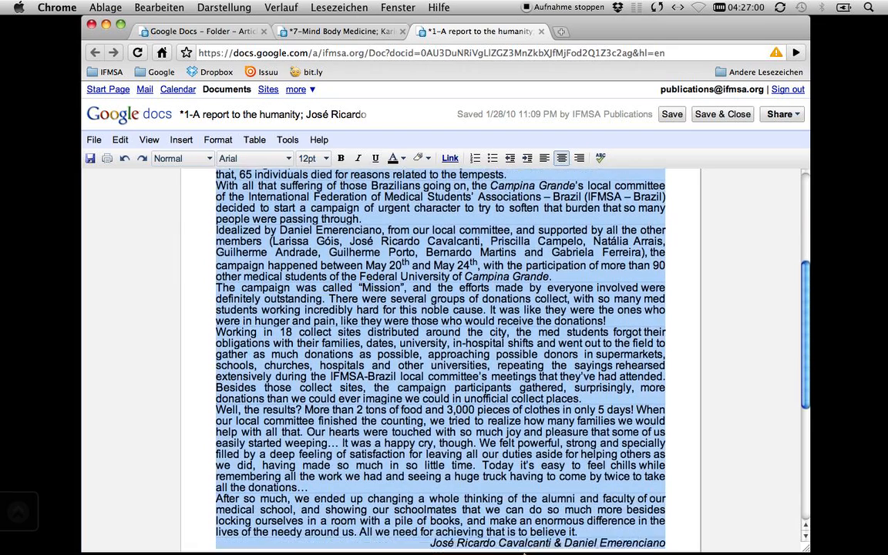
scroll("down", 3)
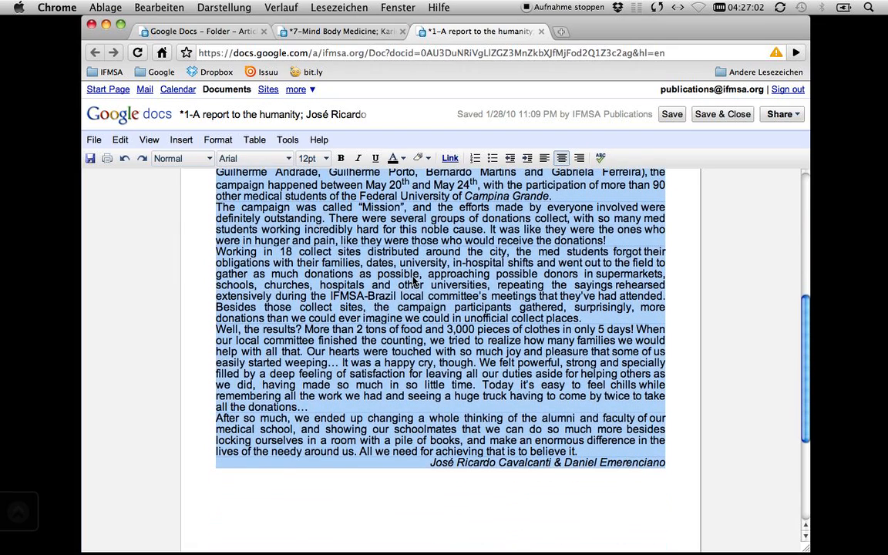
left_click(255, 157)
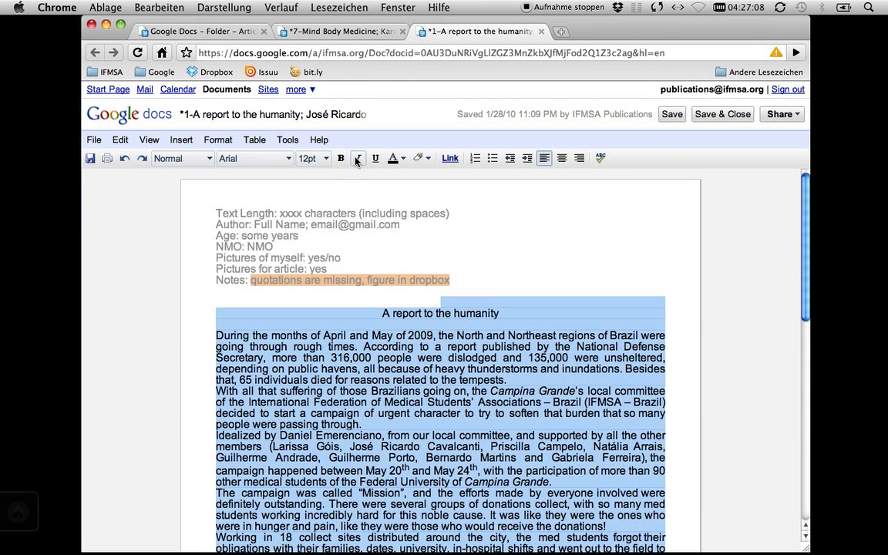
left_click(358, 157)
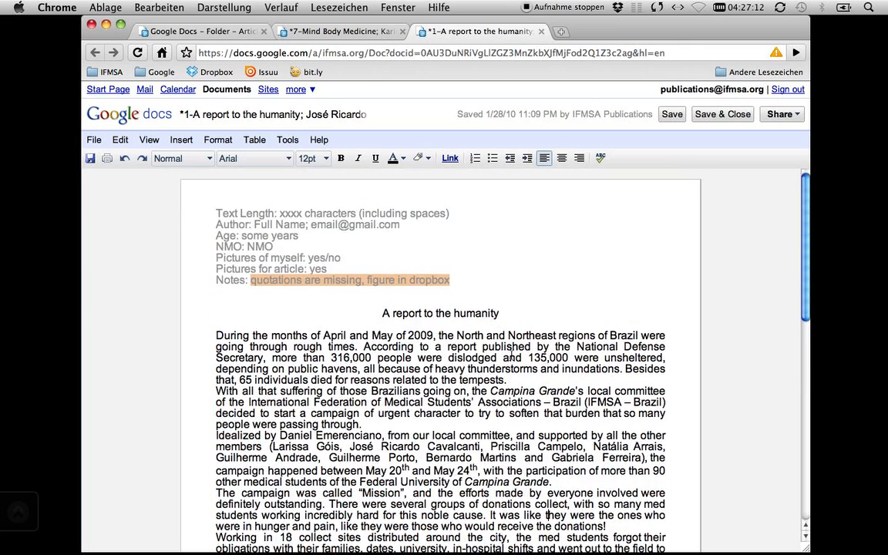
scroll("down", 3)
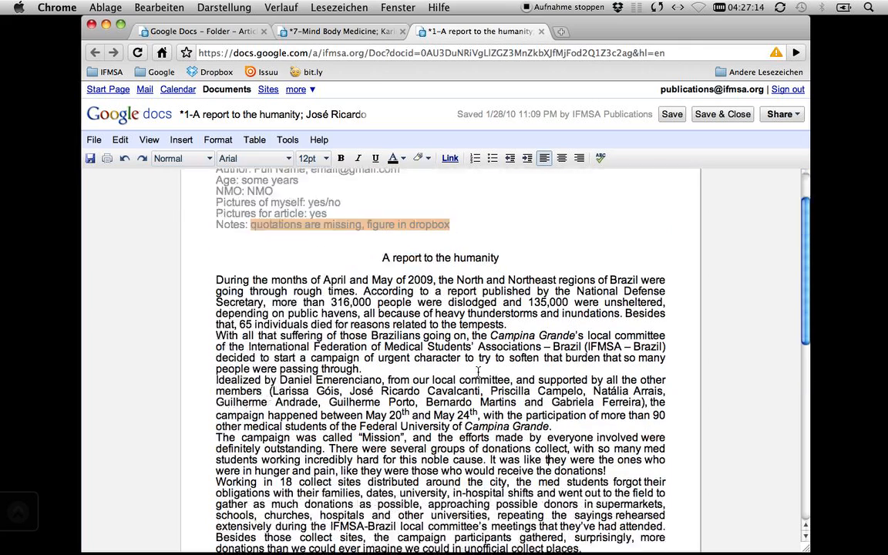
scroll("down", 3)
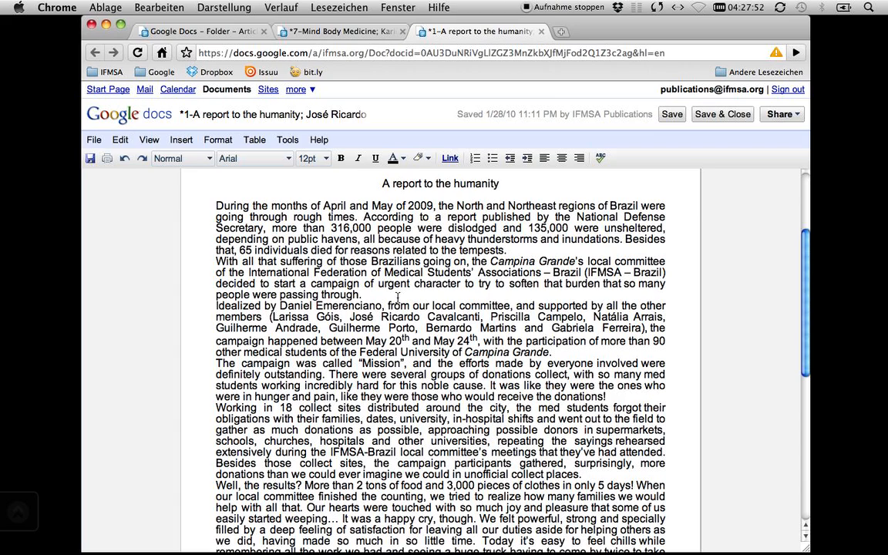
mouse_move(714, 361)
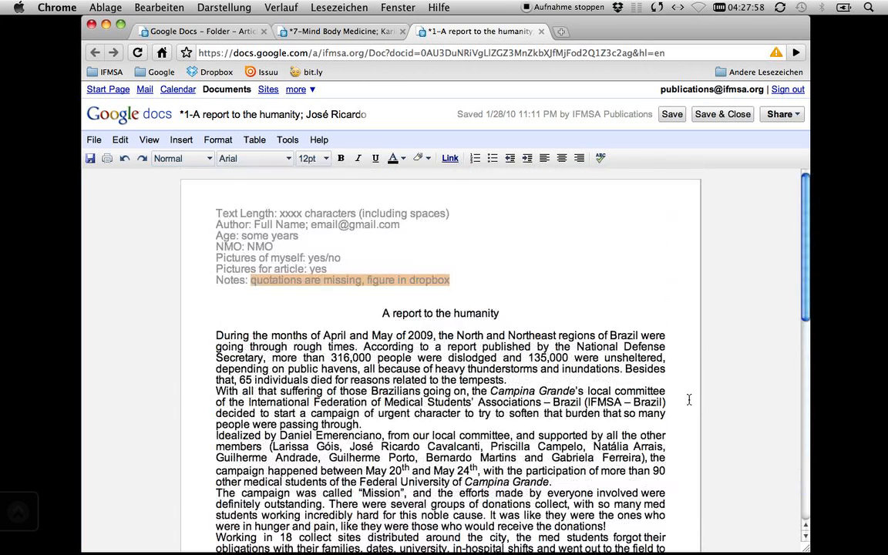
mouse_move(712, 136)
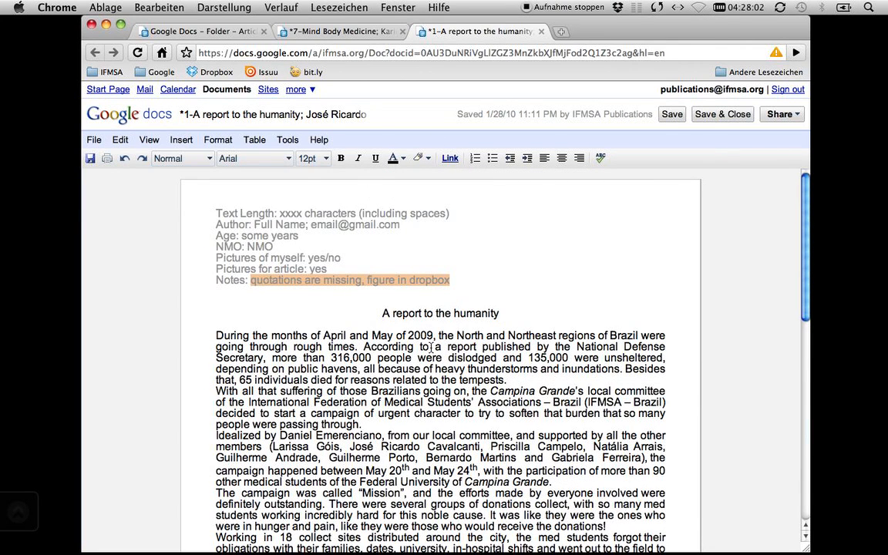
scroll("down", 3)
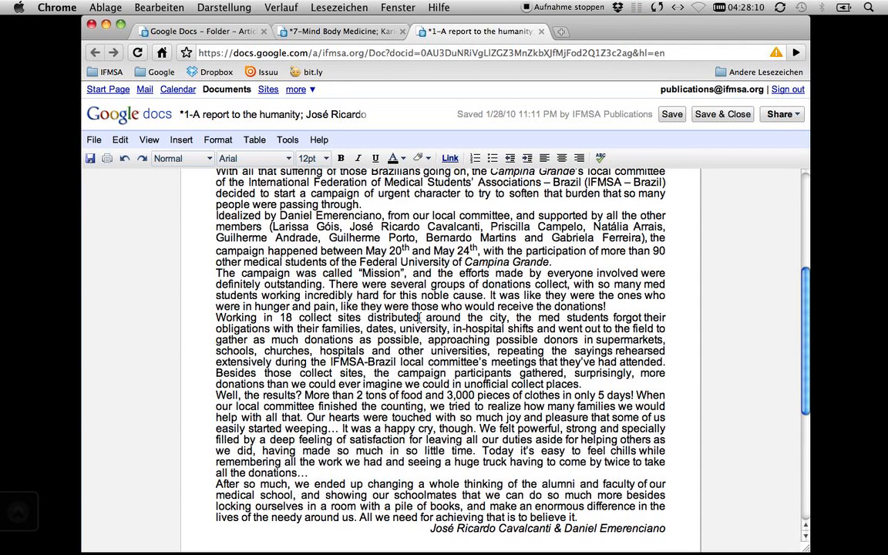
Step: Rename the report to '1-A report to the humanity' without the asterisk, then save and close
left_click(272, 114)
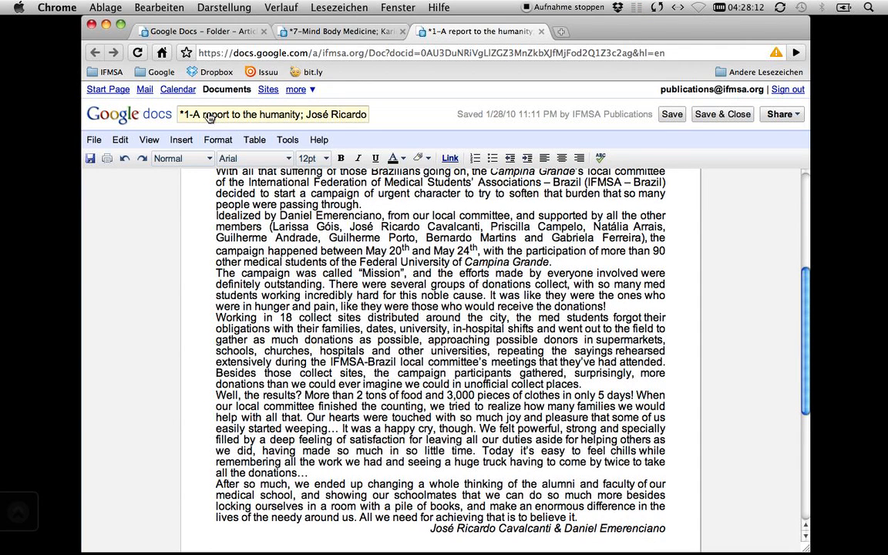
left_click(272, 115)
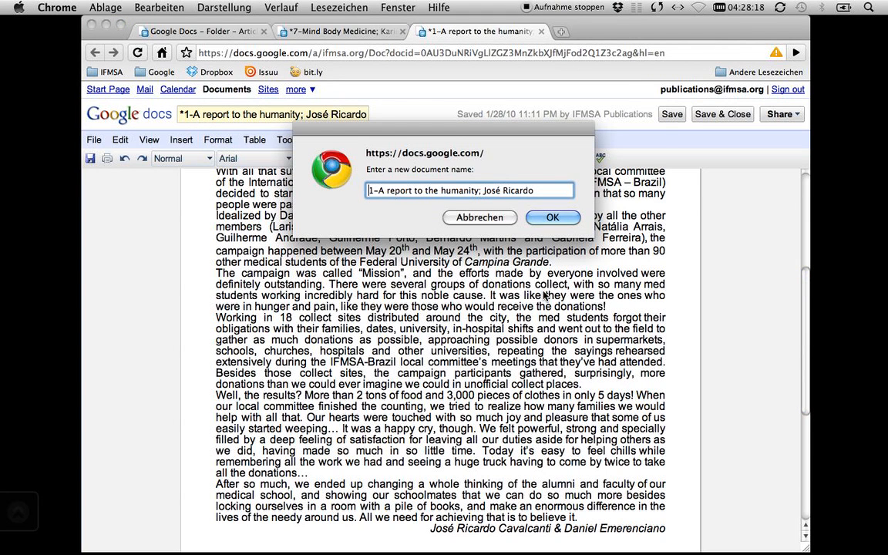
left_click(552, 216)
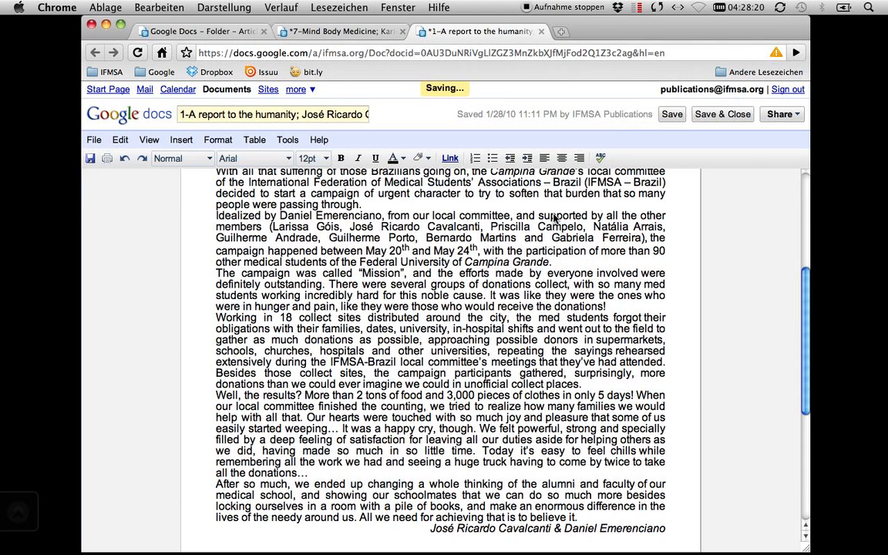
left_click(336, 31)
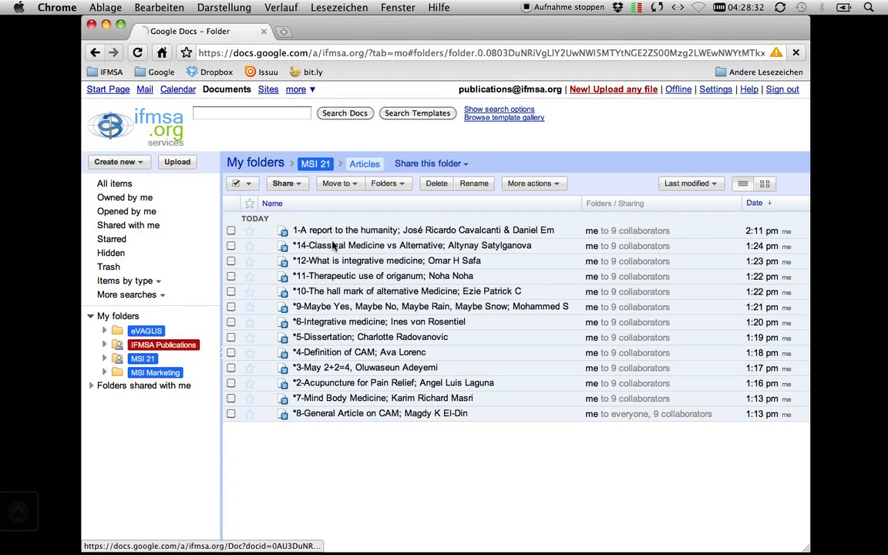
mouse_move(309, 291)
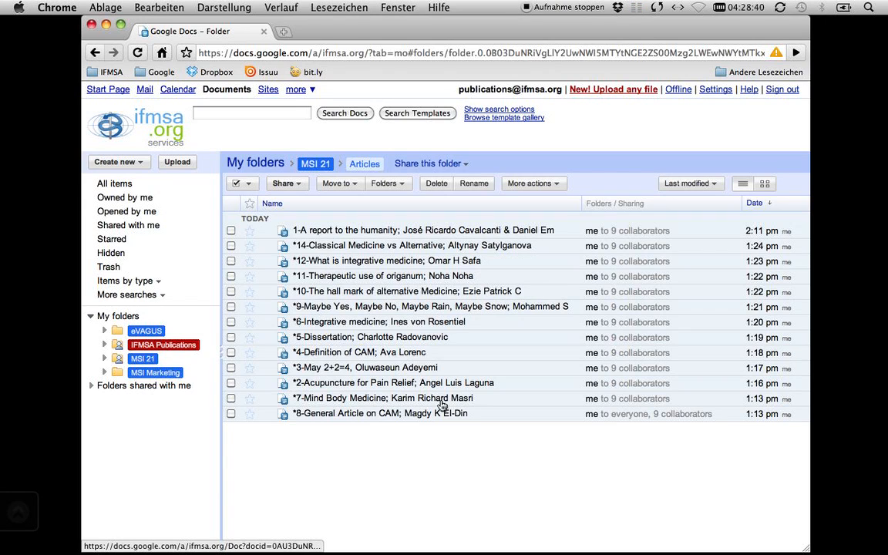
mouse_move(260, 234)
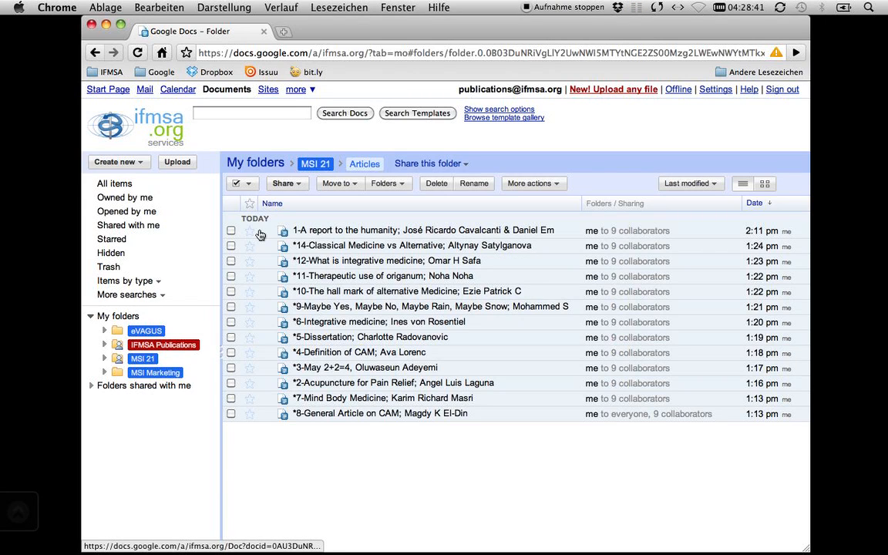